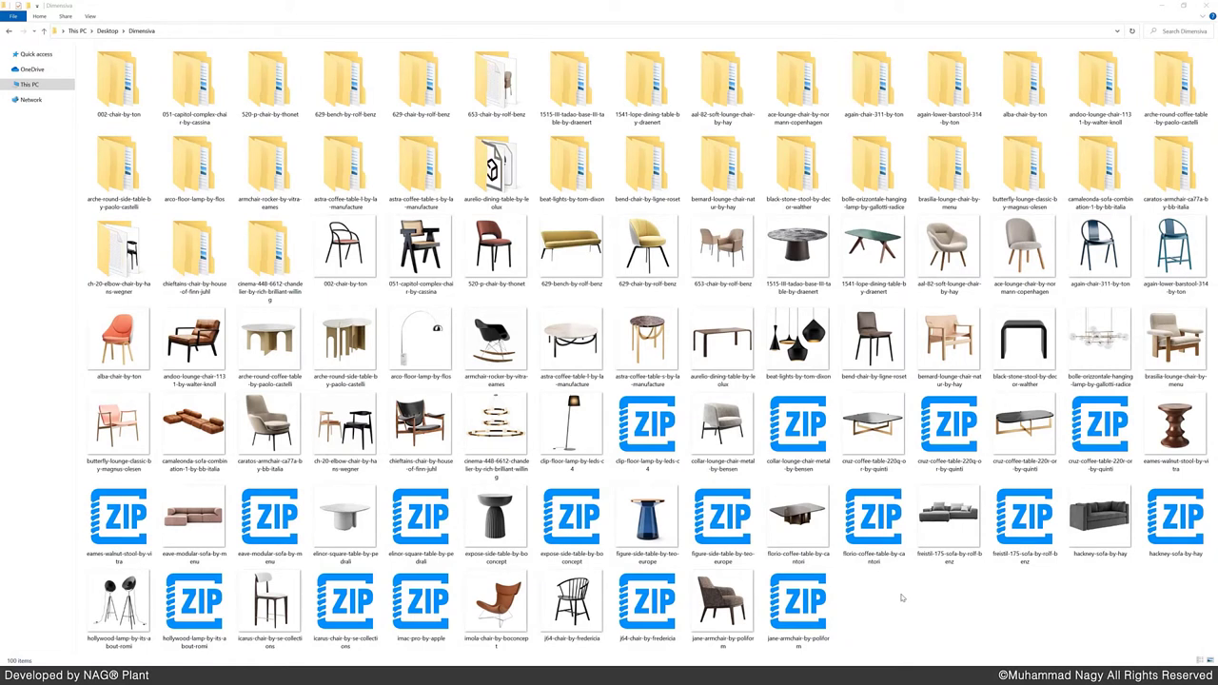
Look through the Dimensiva library's model folders (aiva coffee table, 029 bench and others)
click(347, 247)
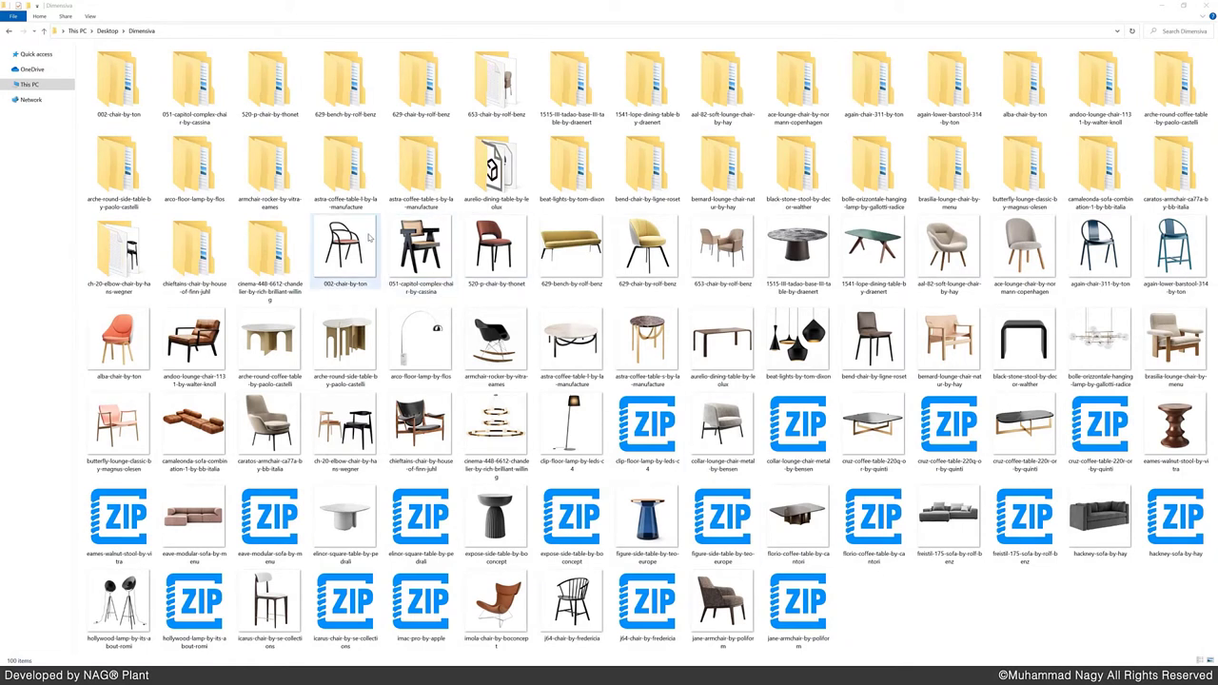
click(347, 171)
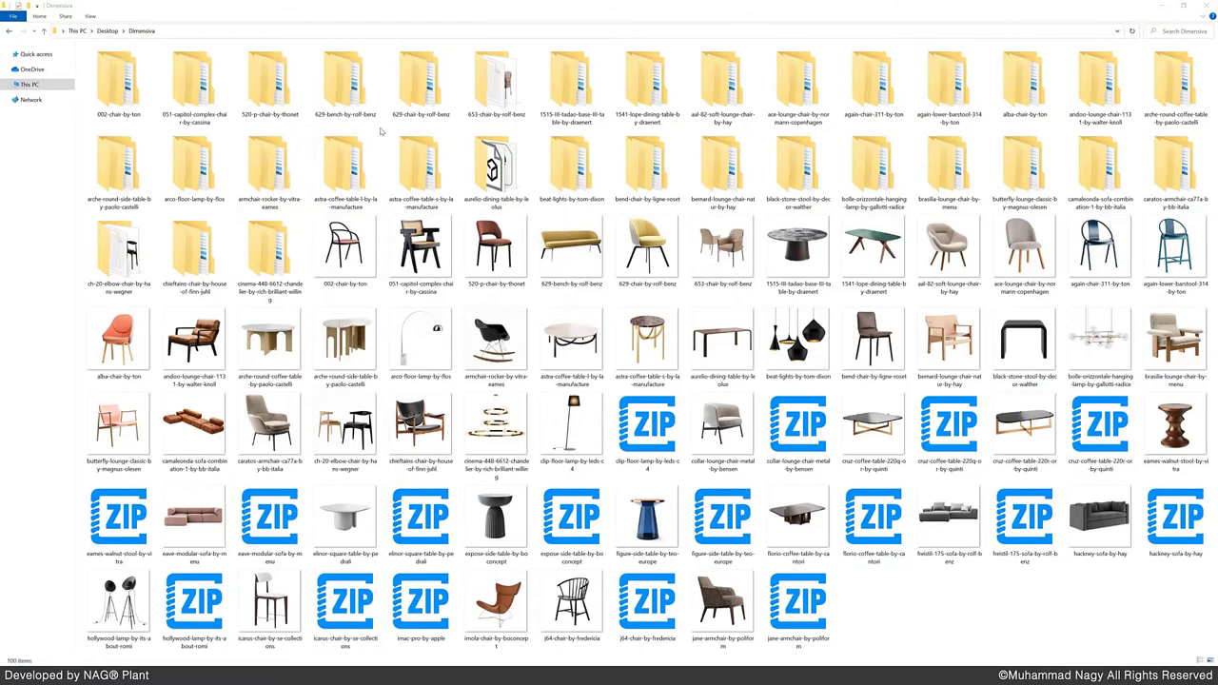
click(344, 171)
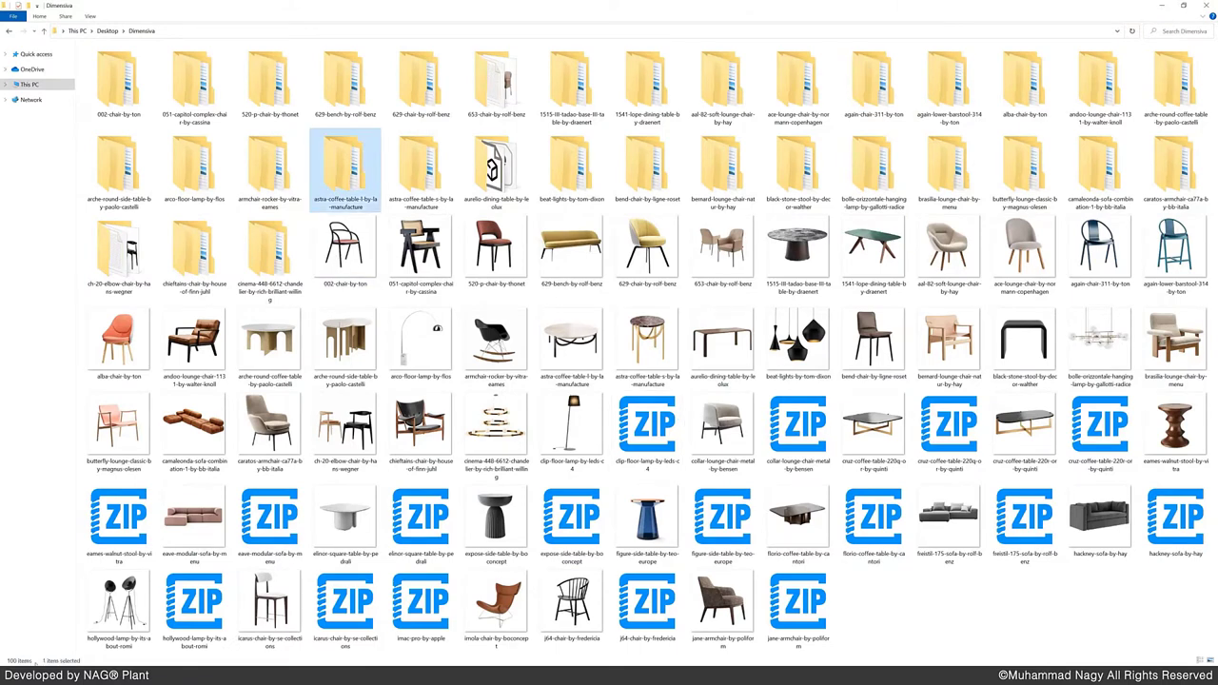
click(118, 83)
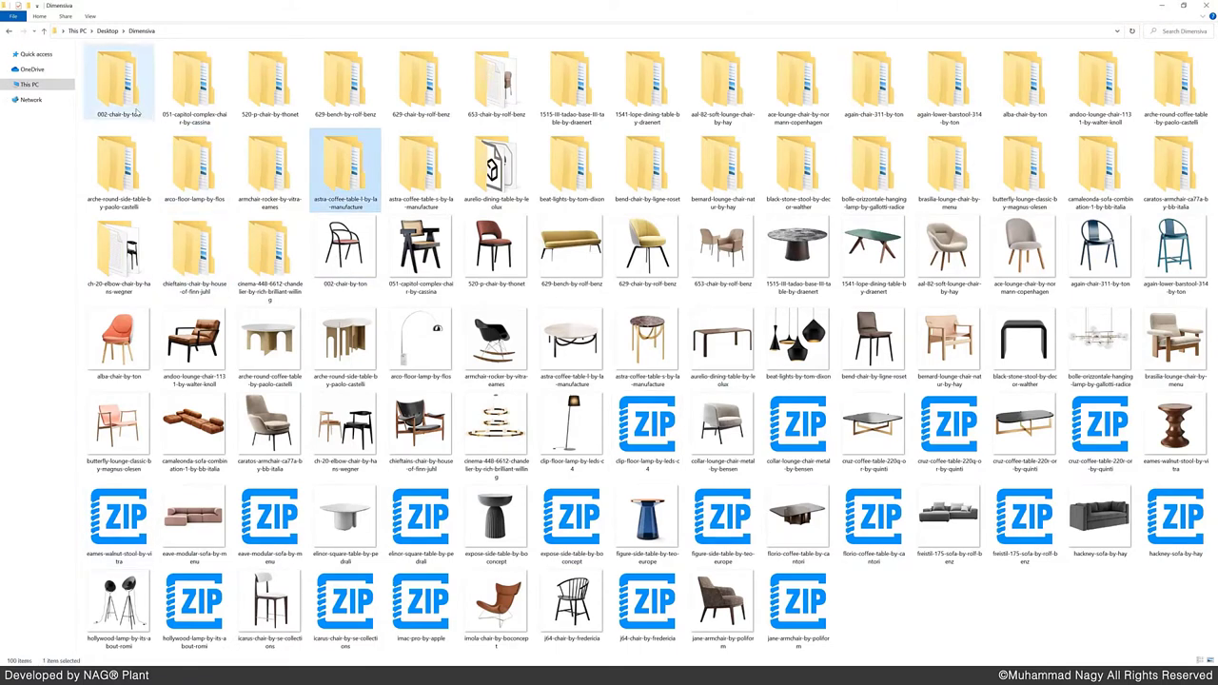
click(345, 80)
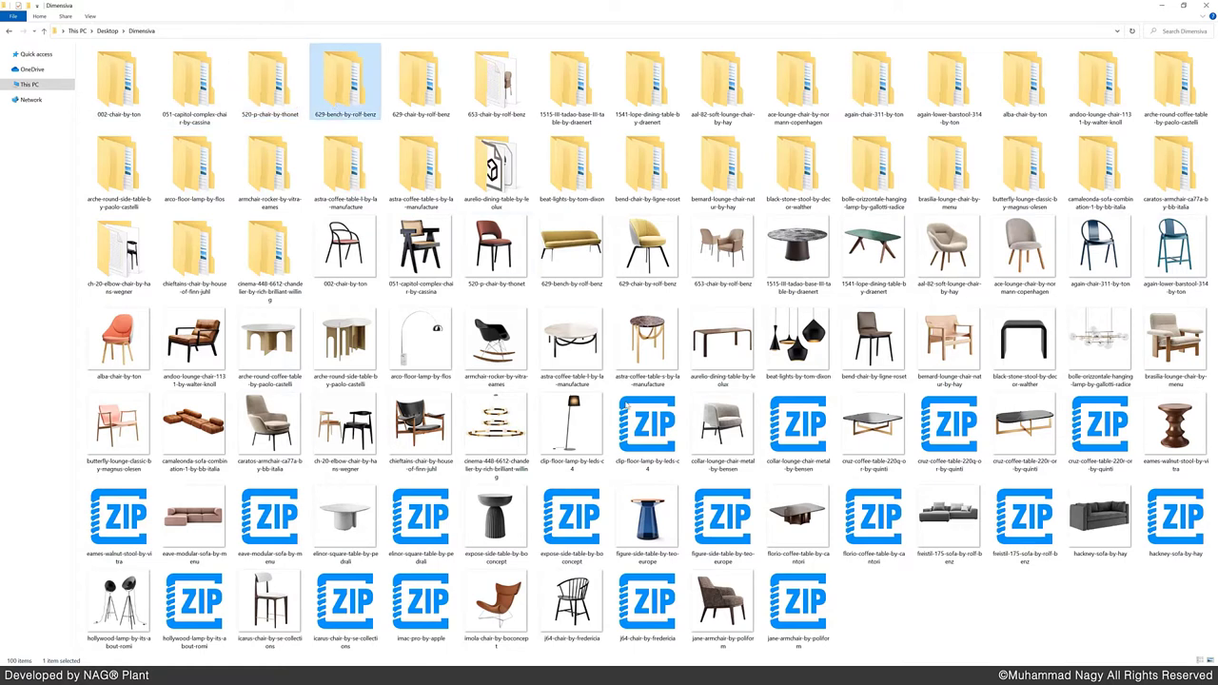
click(948, 434)
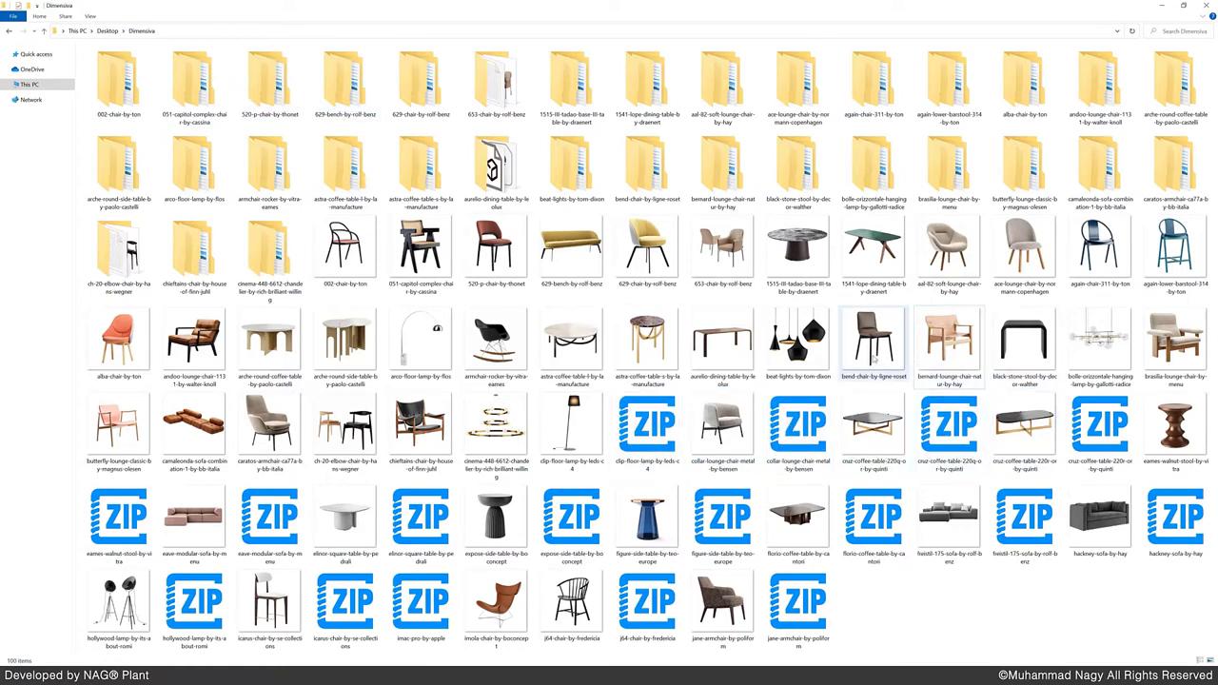
Peek inside the 002 chair by tov folder, return to the library, then launch NAG ALL V.2.2
click(118, 80)
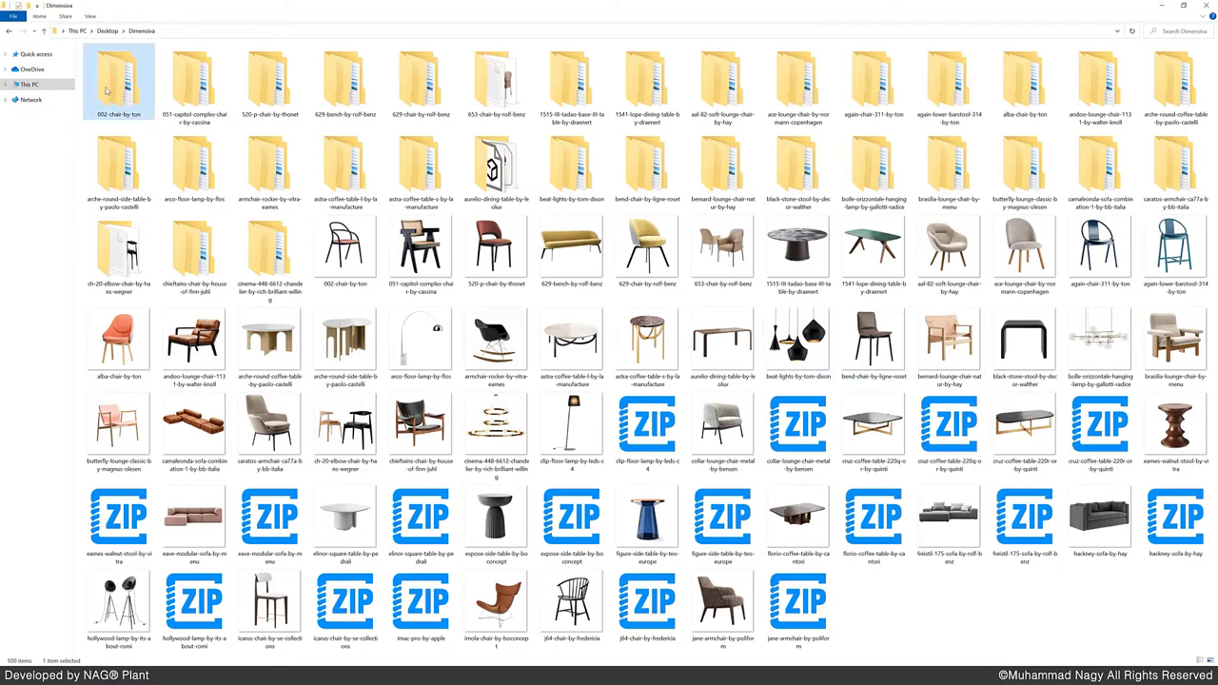
double_click(118, 80)
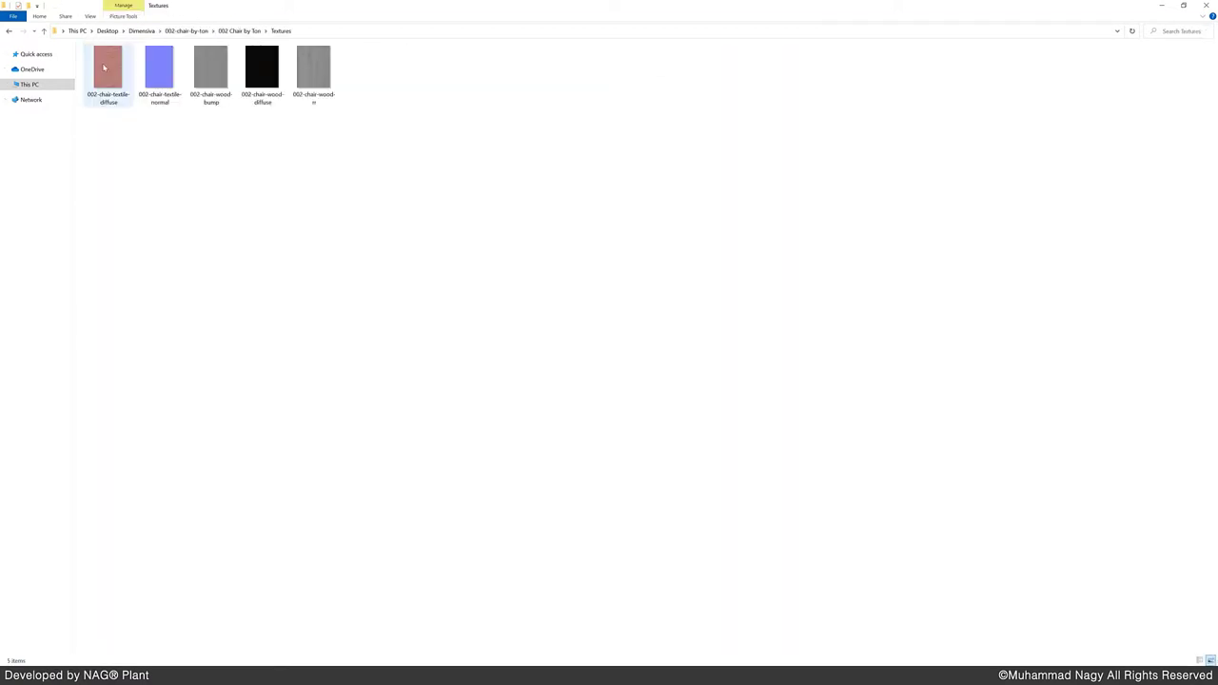
click(44, 31)
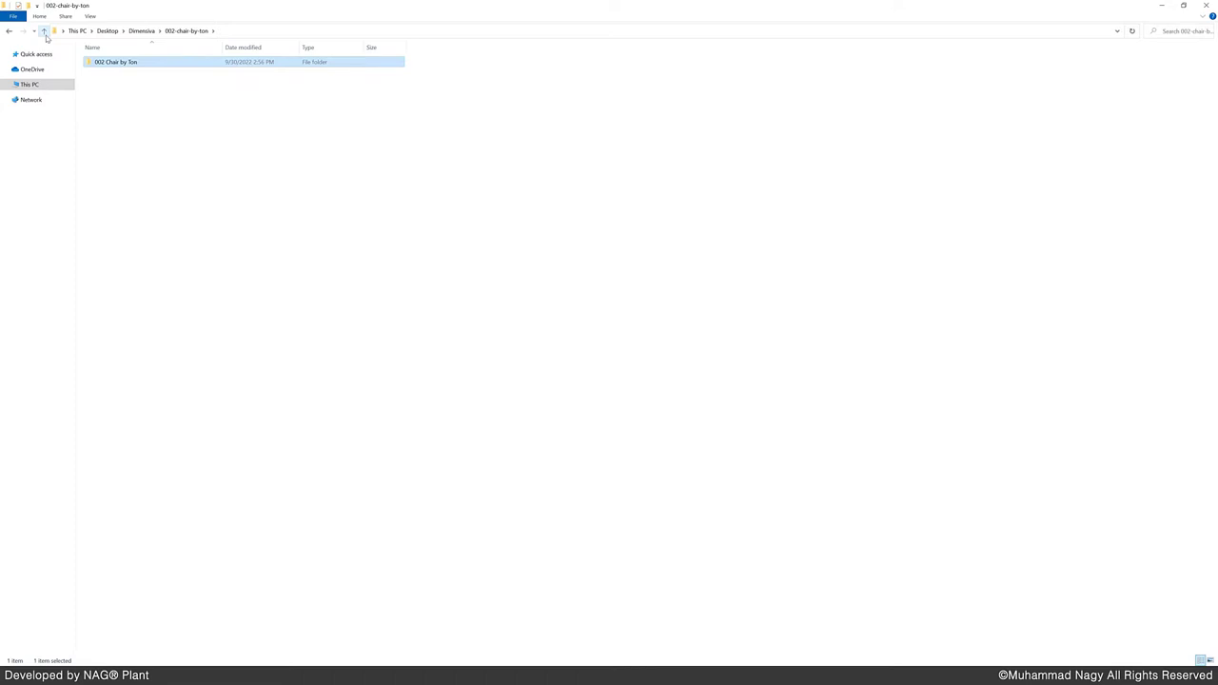
click(43, 31)
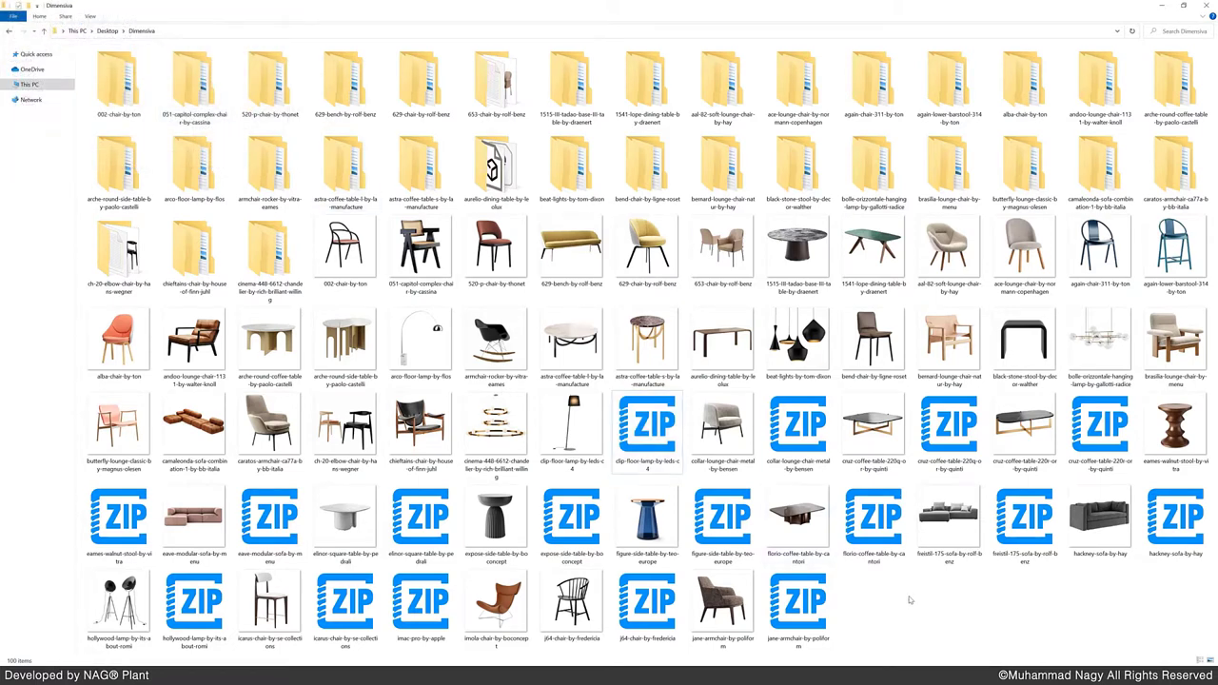
mouse_move(895, 582)
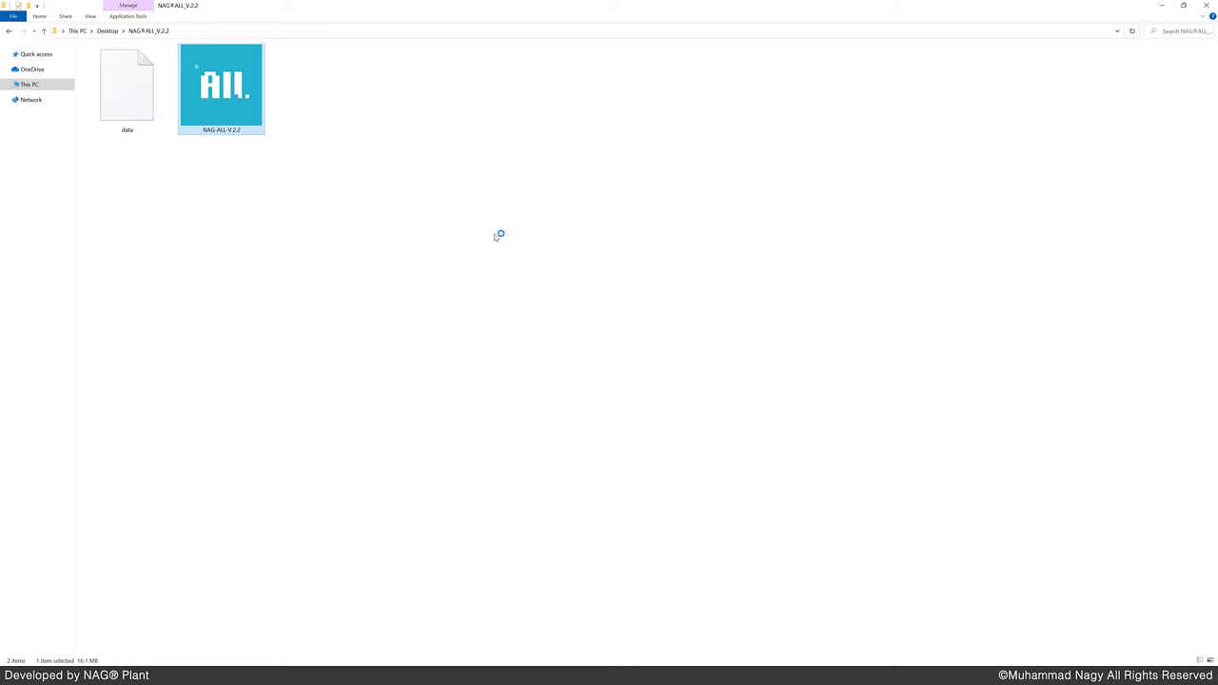
double_click(221, 84)
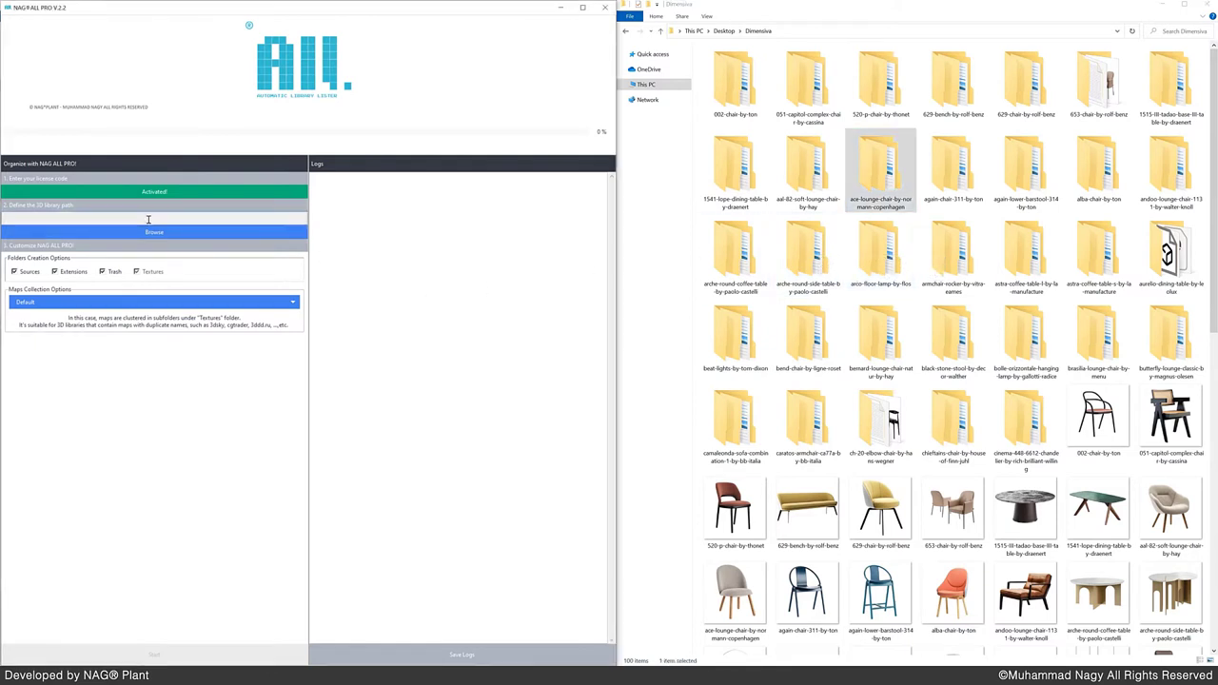
Set the Desktop Dimensiva folder as the library folder to organize
click(155, 233)
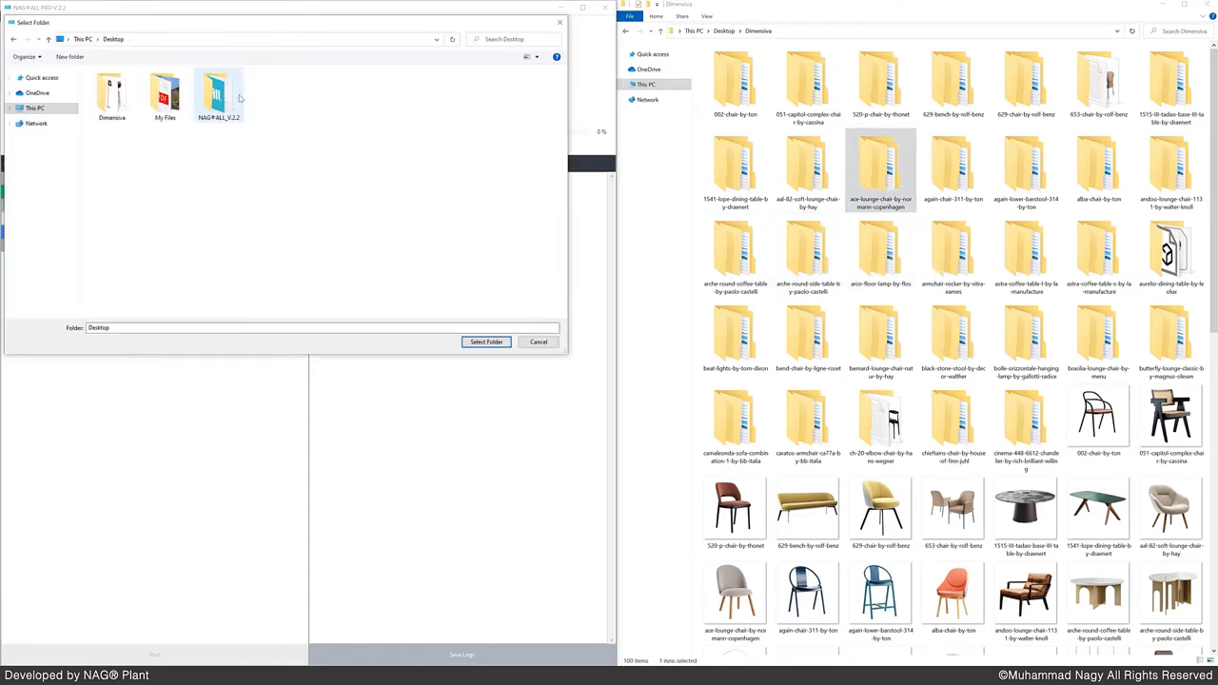
mouse_move(110, 95)
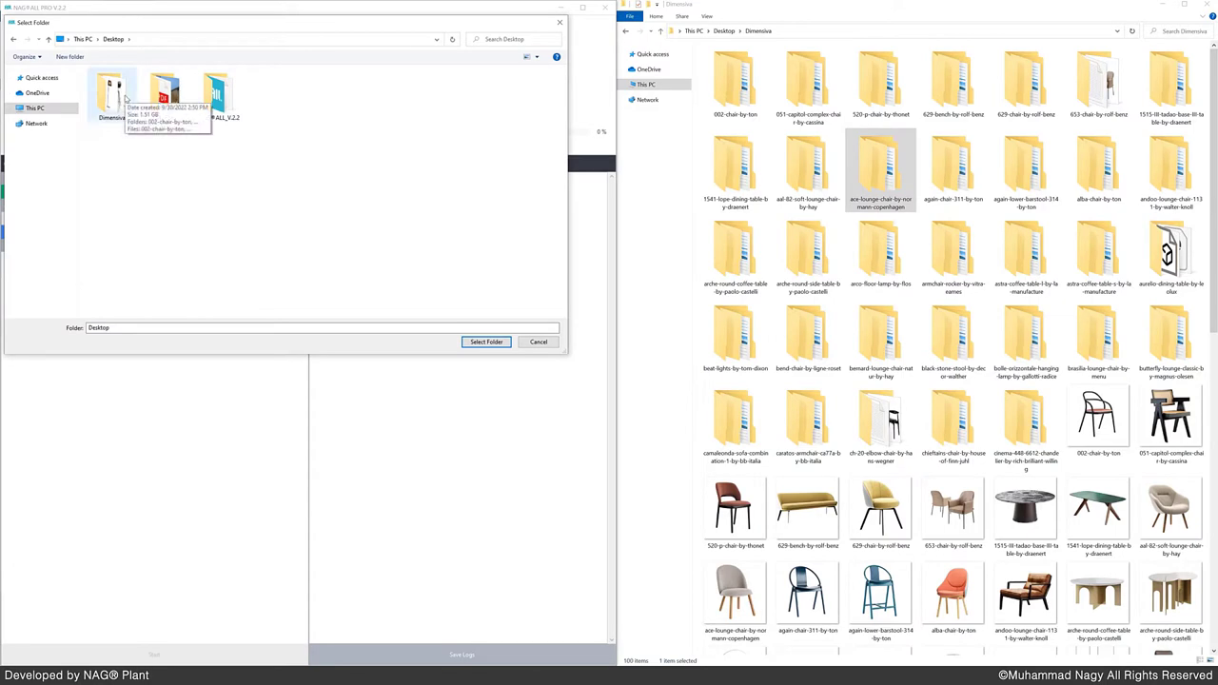
click(485, 342)
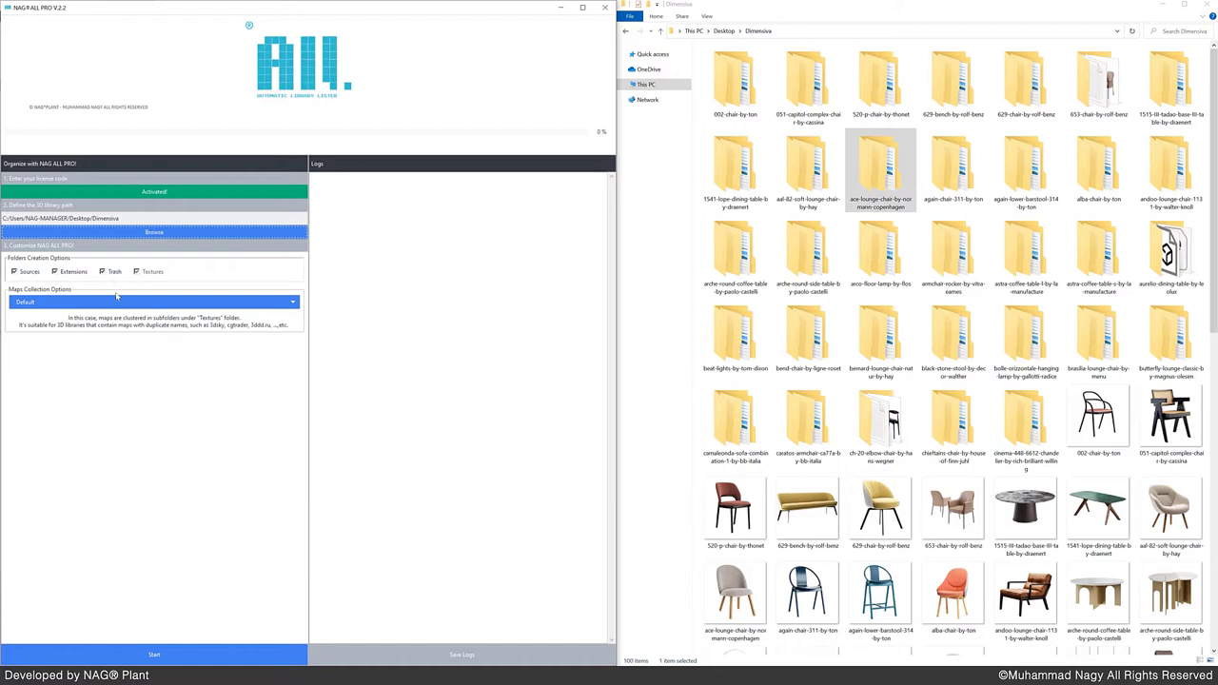
Compare maps collection Options 1 and 2, settling on Option 1 (maps unclustered in Textures)
click(153, 301)
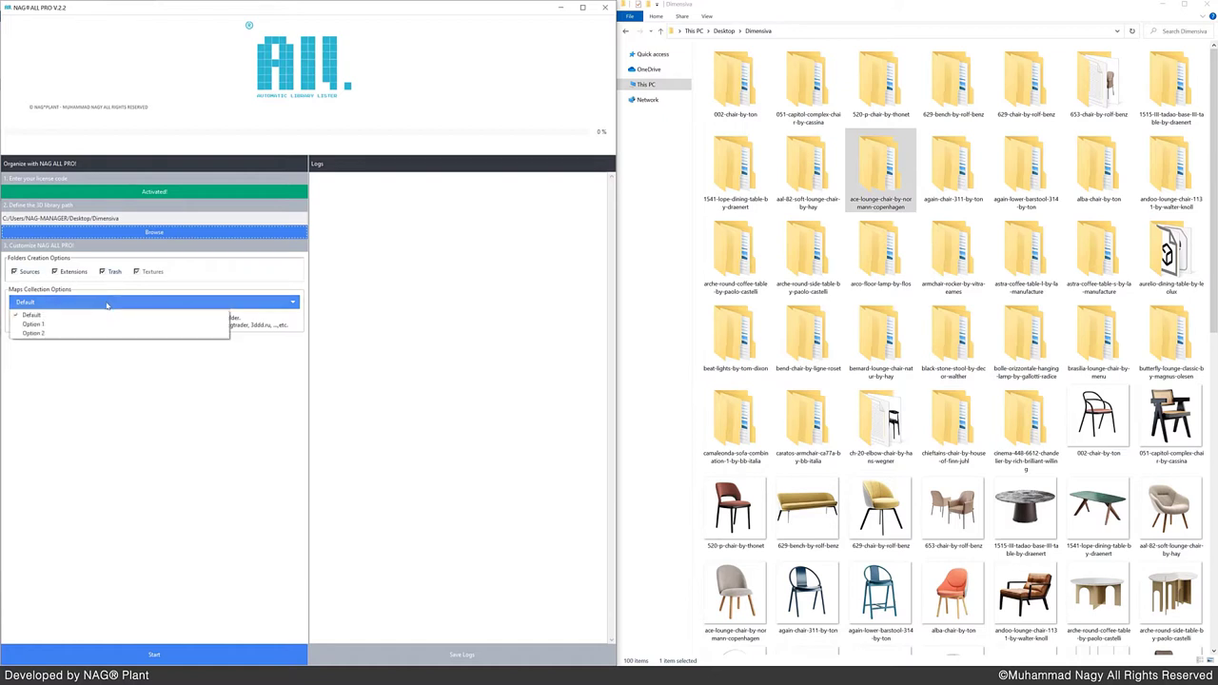
click(34, 323)
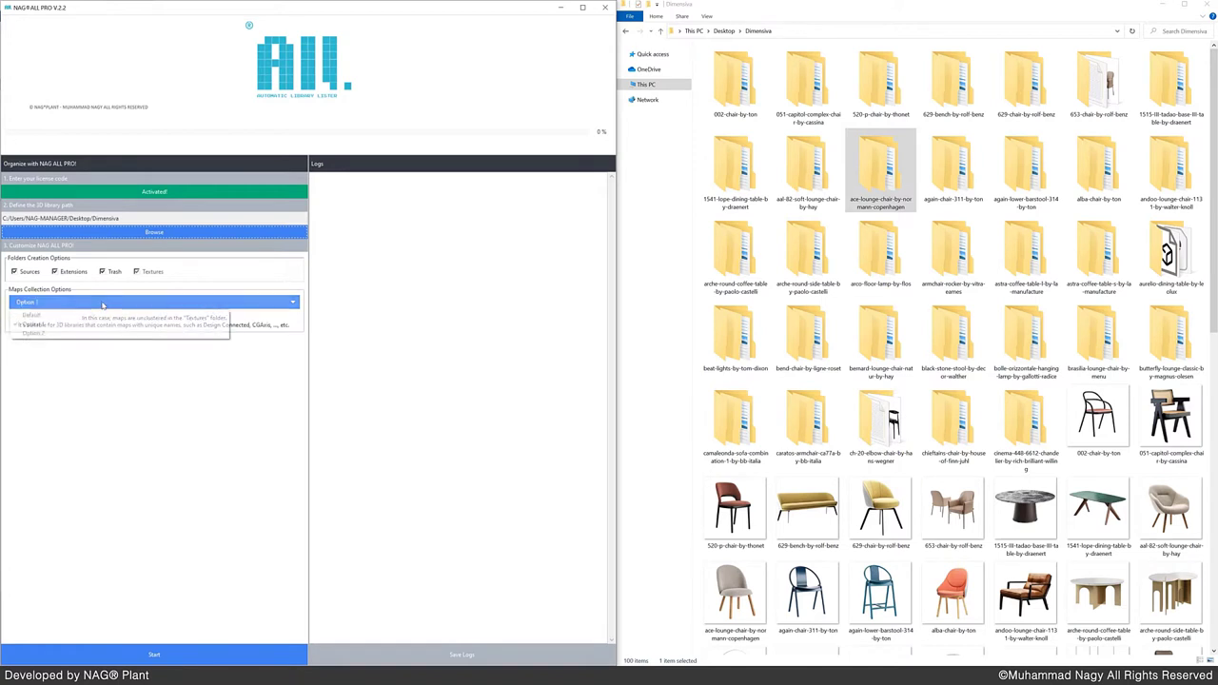
click(34, 333)
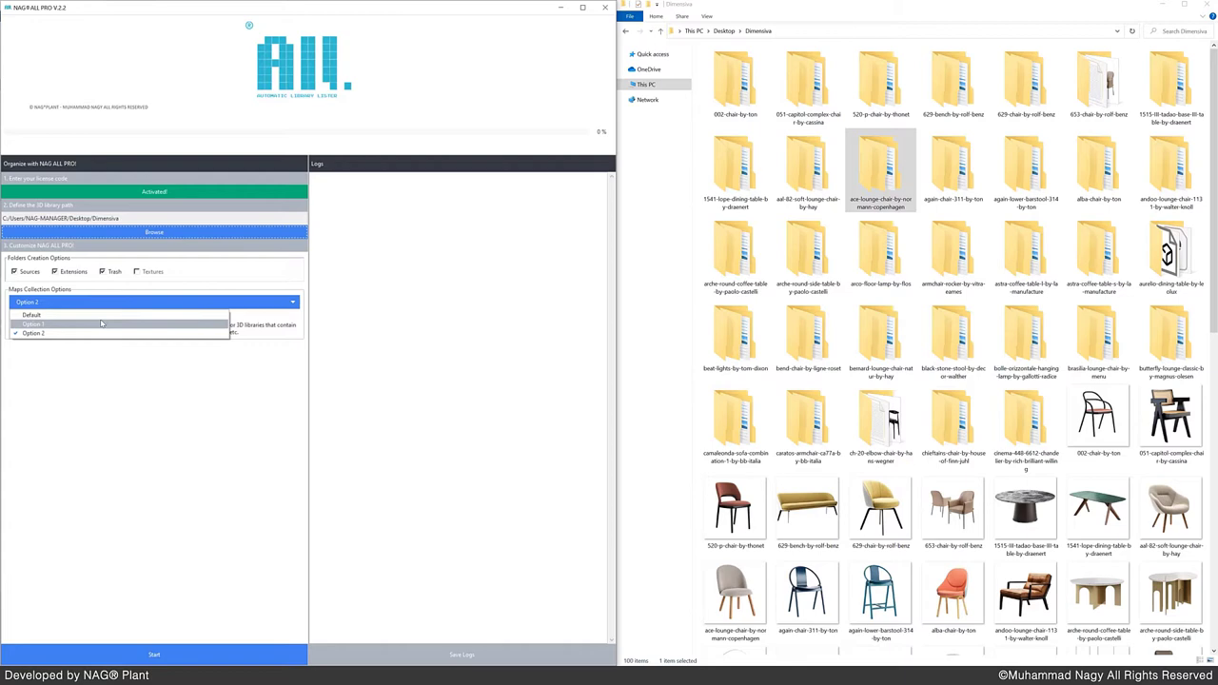
click(34, 324)
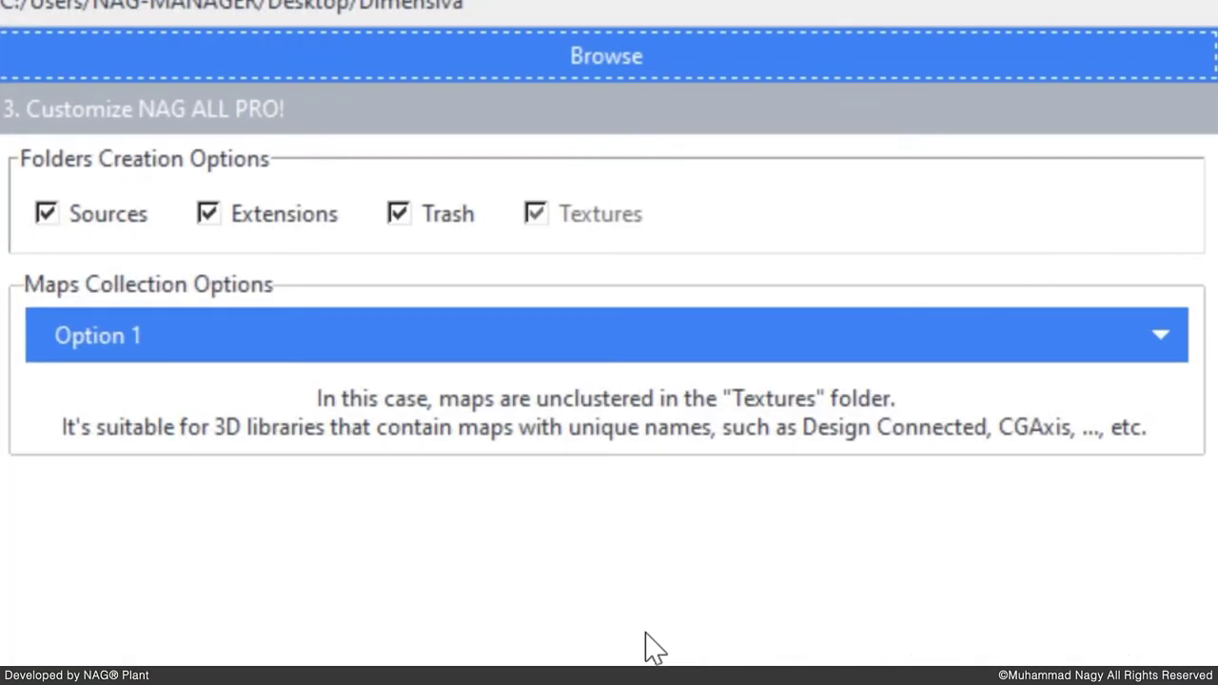
mouse_move(423, 422)
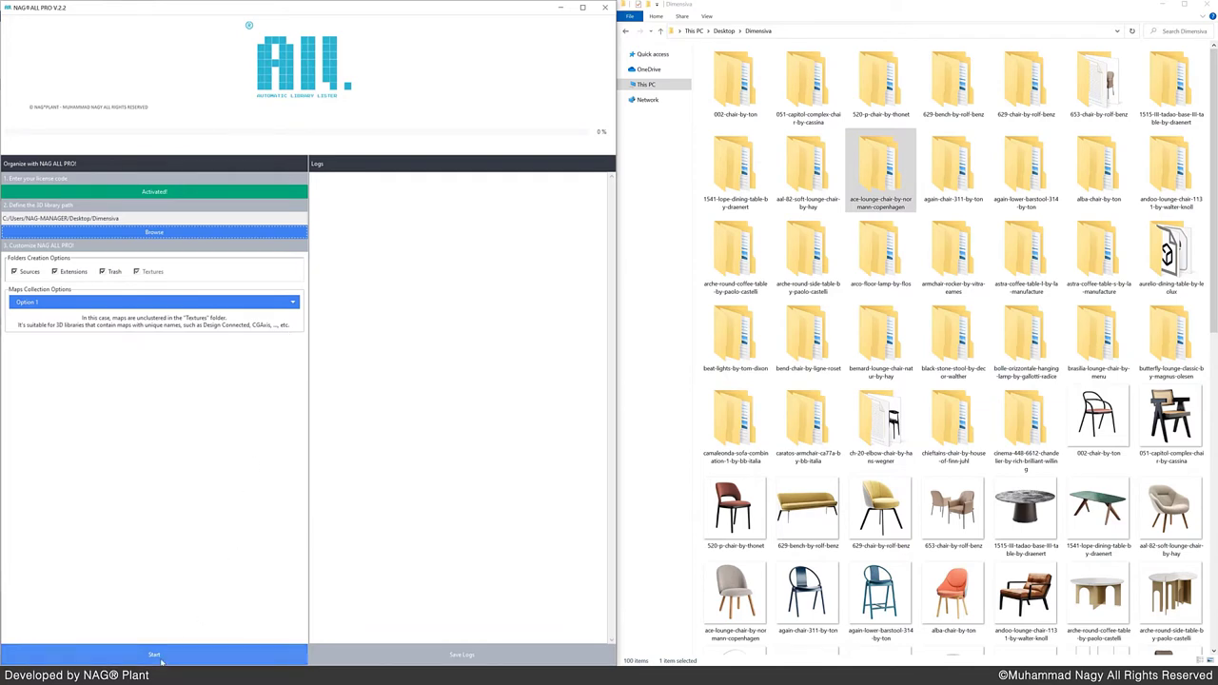
Run the automatic organization and check the Dimensiva folder for max files beside previews
click(152, 654)
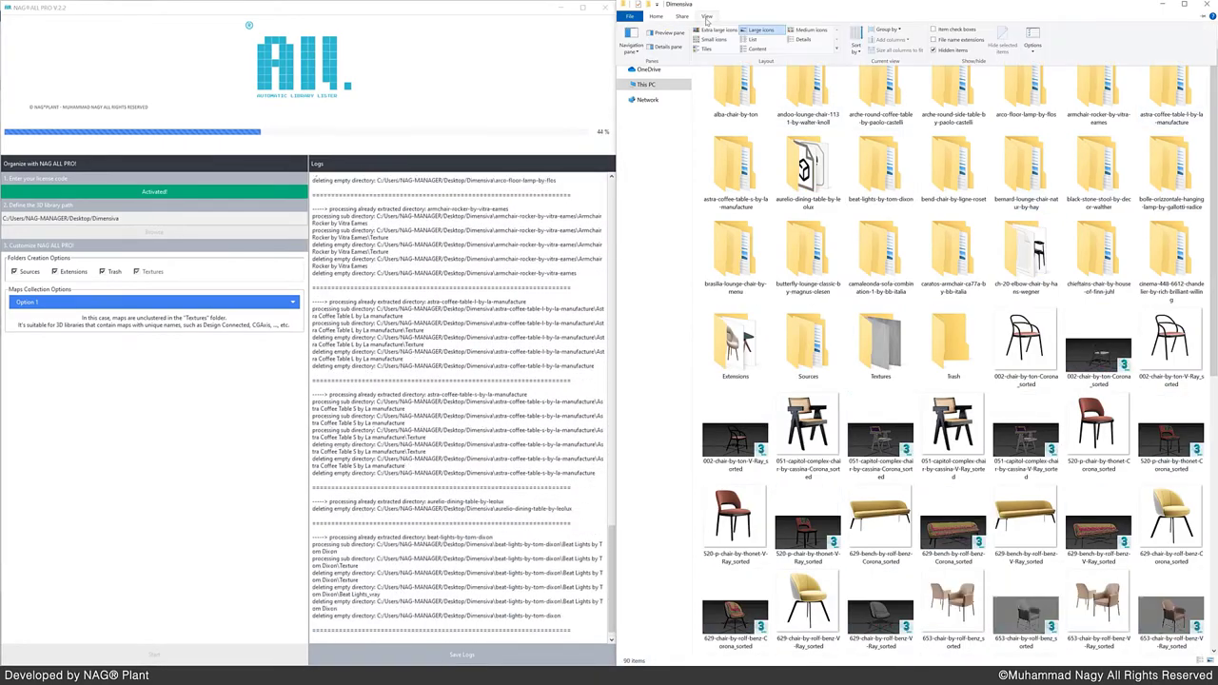
click(712, 38)
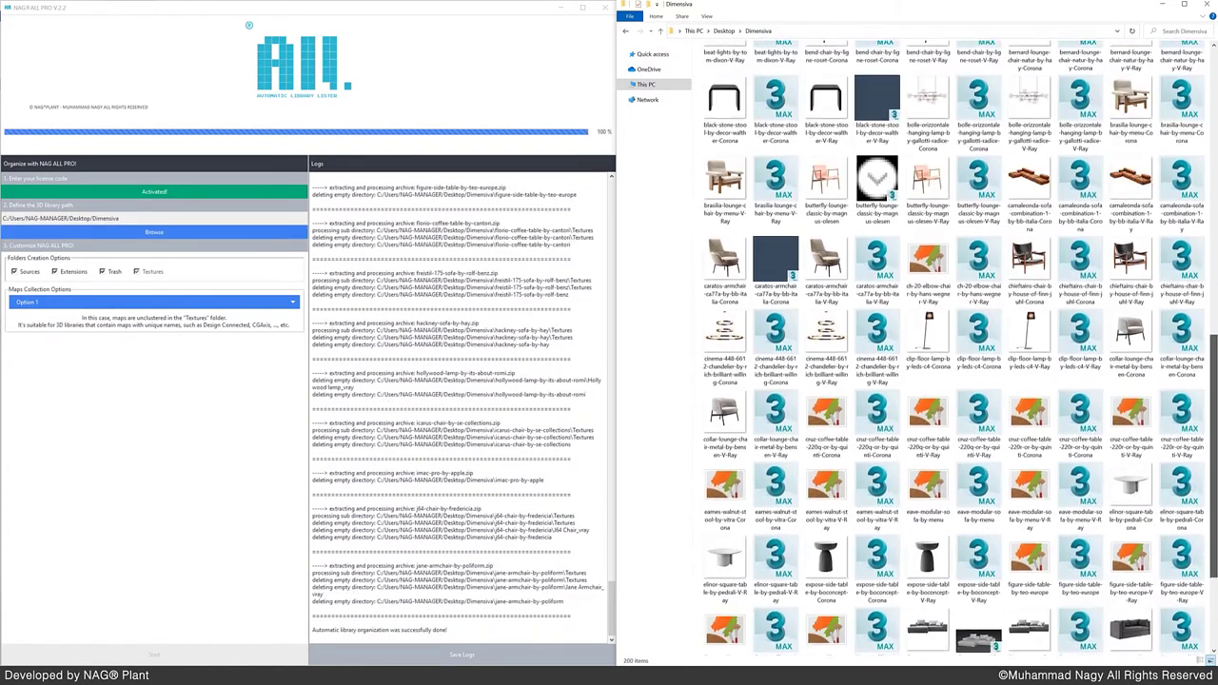
scroll(down, 3)
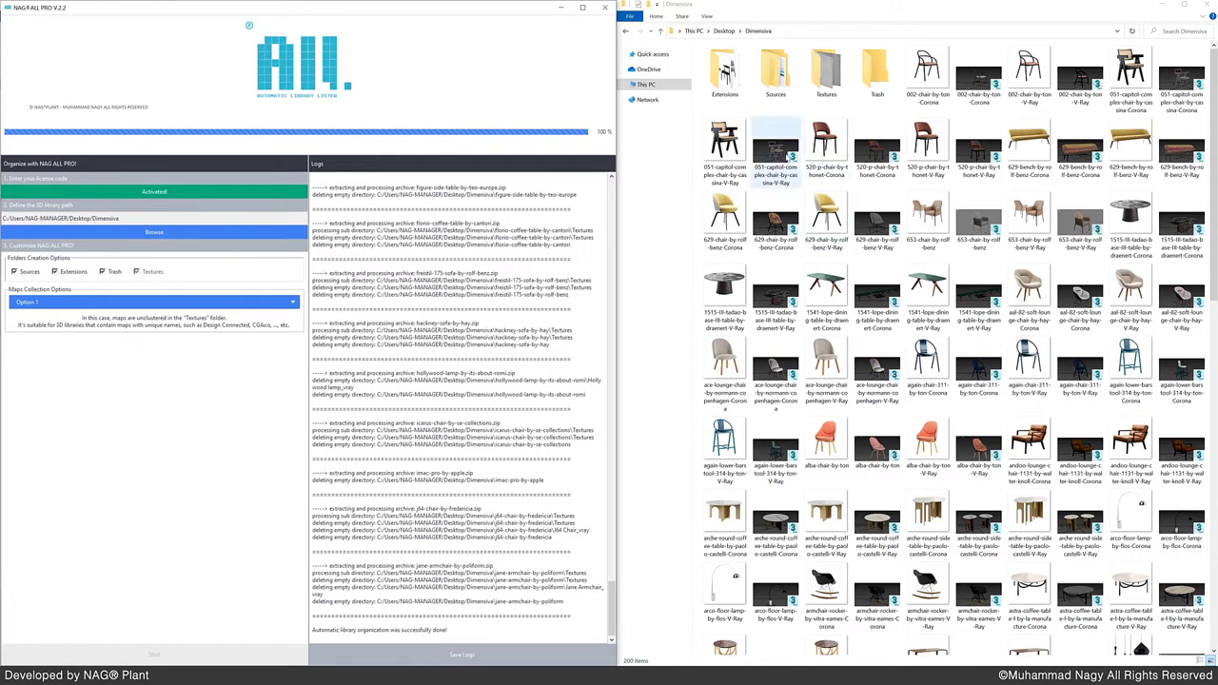
Browse an organised folder's model subfolders before switching to the 3ds Max room scene
click(723, 73)
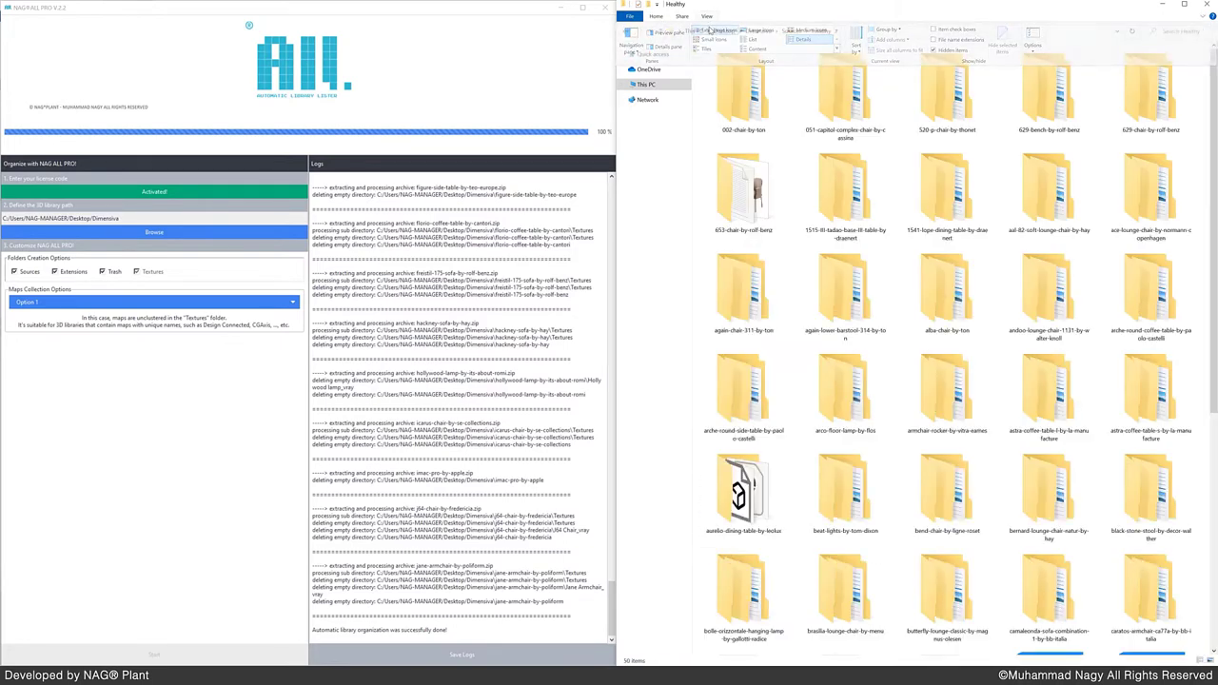
scroll(down, 3)
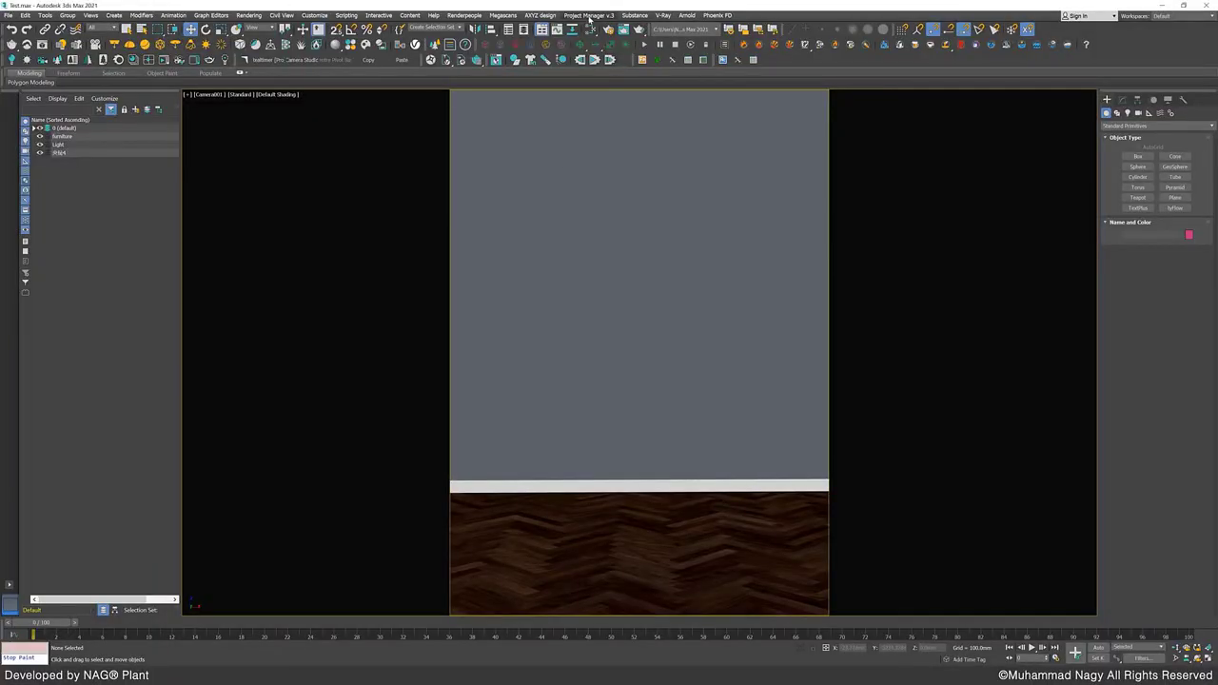
Launch Project Manager, add the Dimensiva folder as a catalog and show its furniture previews
click(588, 16)
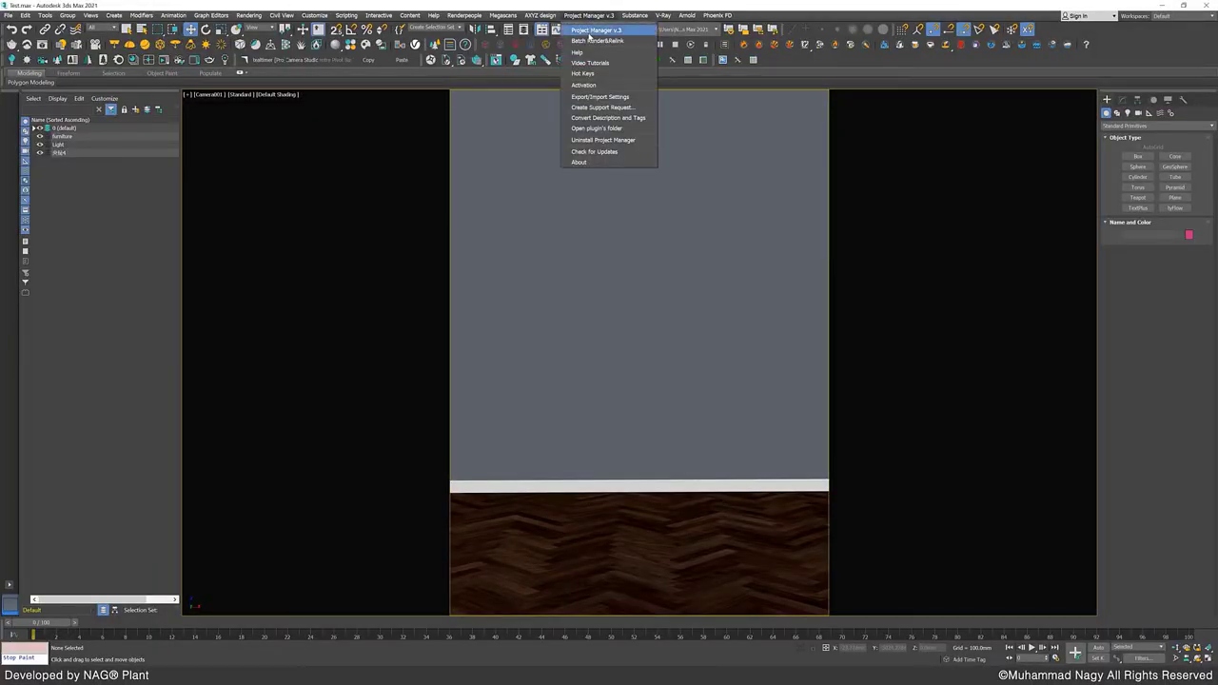
click(597, 30)
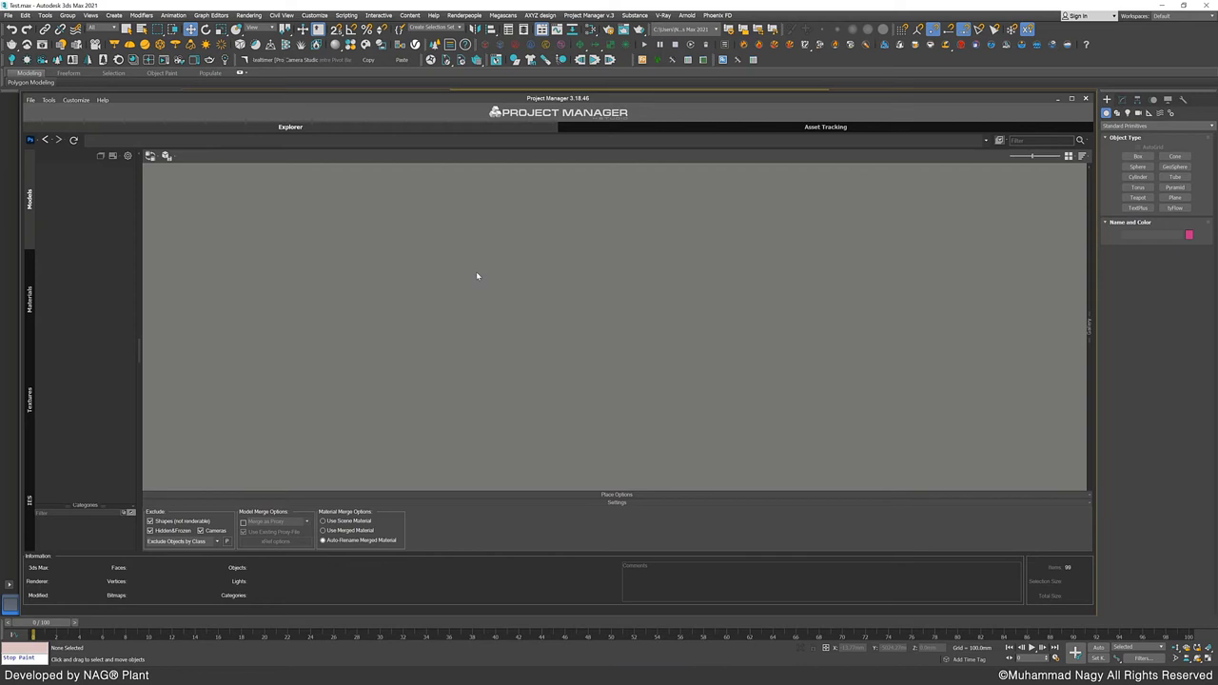
mouse_move(97, 297)
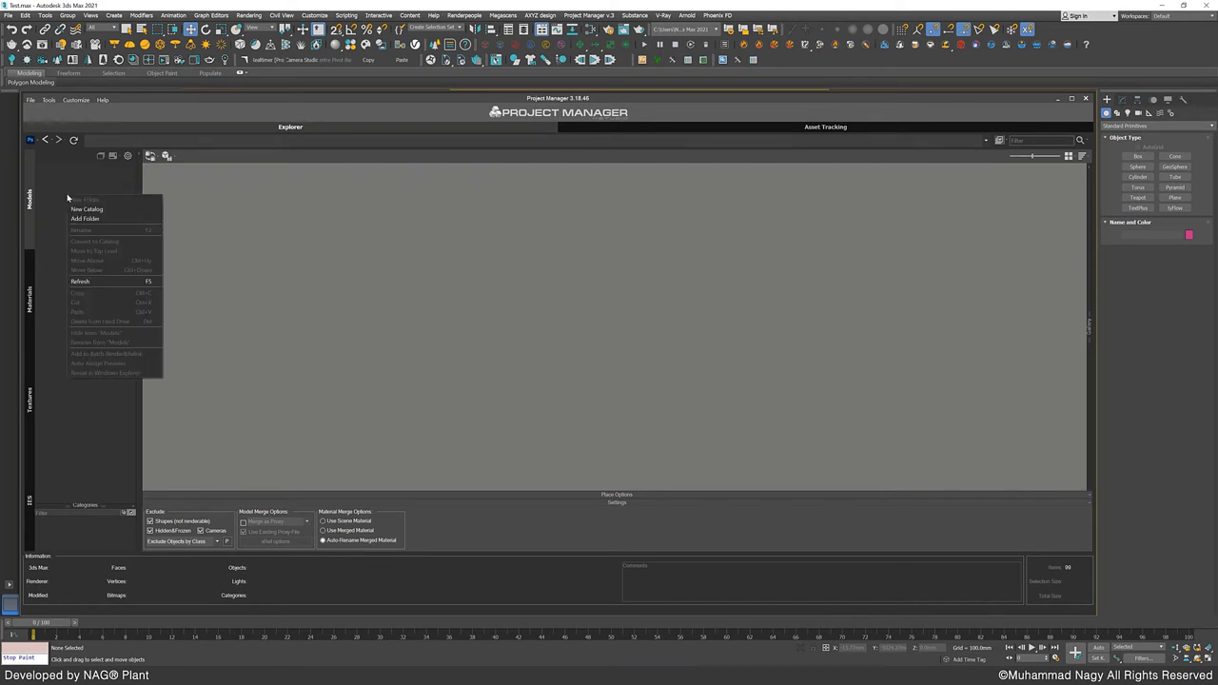
click(92, 223)
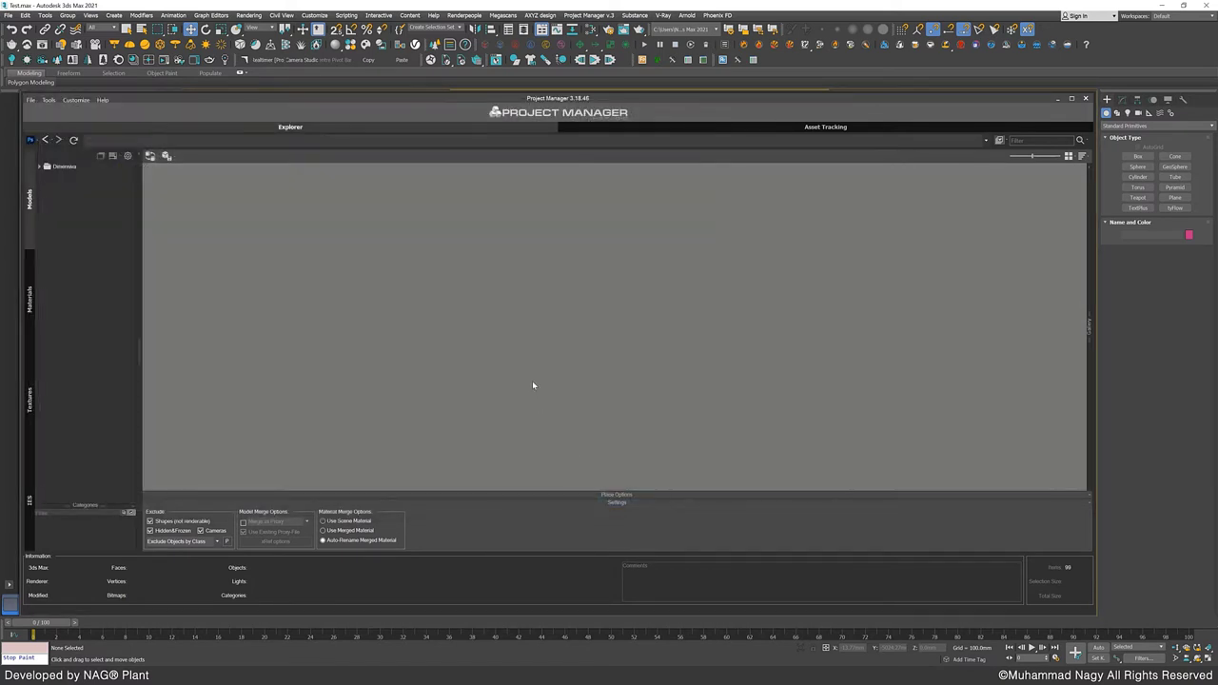
click(64, 167)
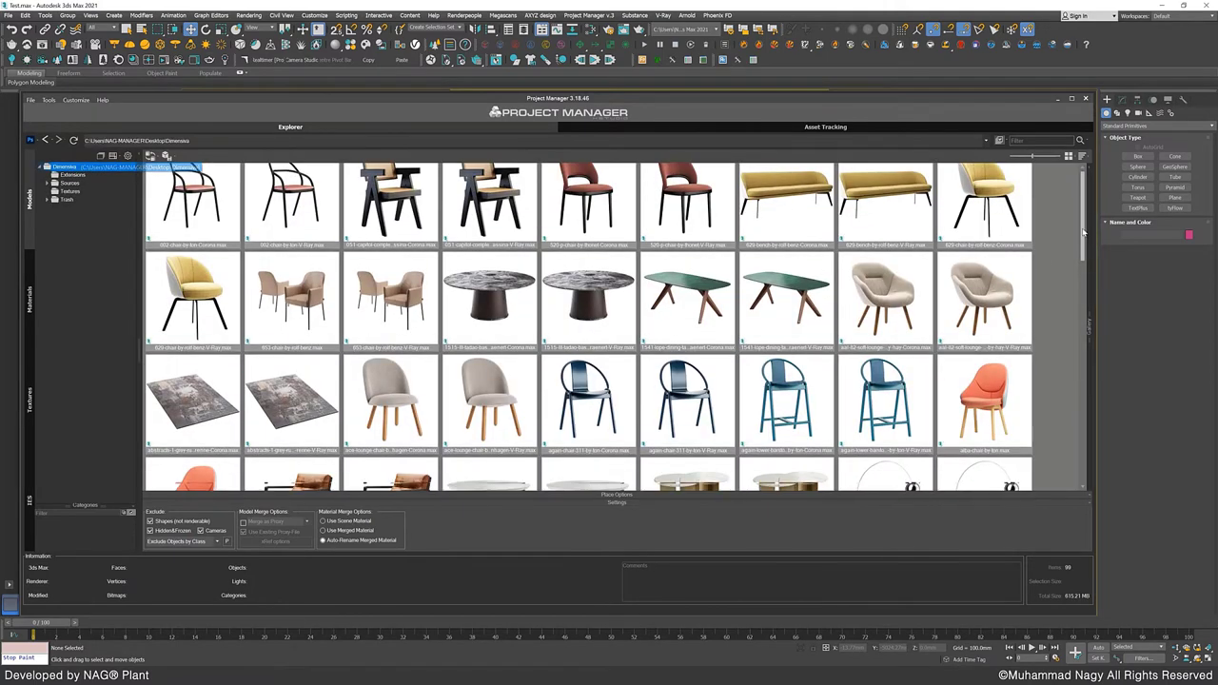
Scroll the Dimensiva thumbnails, leaving Project Manager docked left of the viewport
scroll(down, 3)
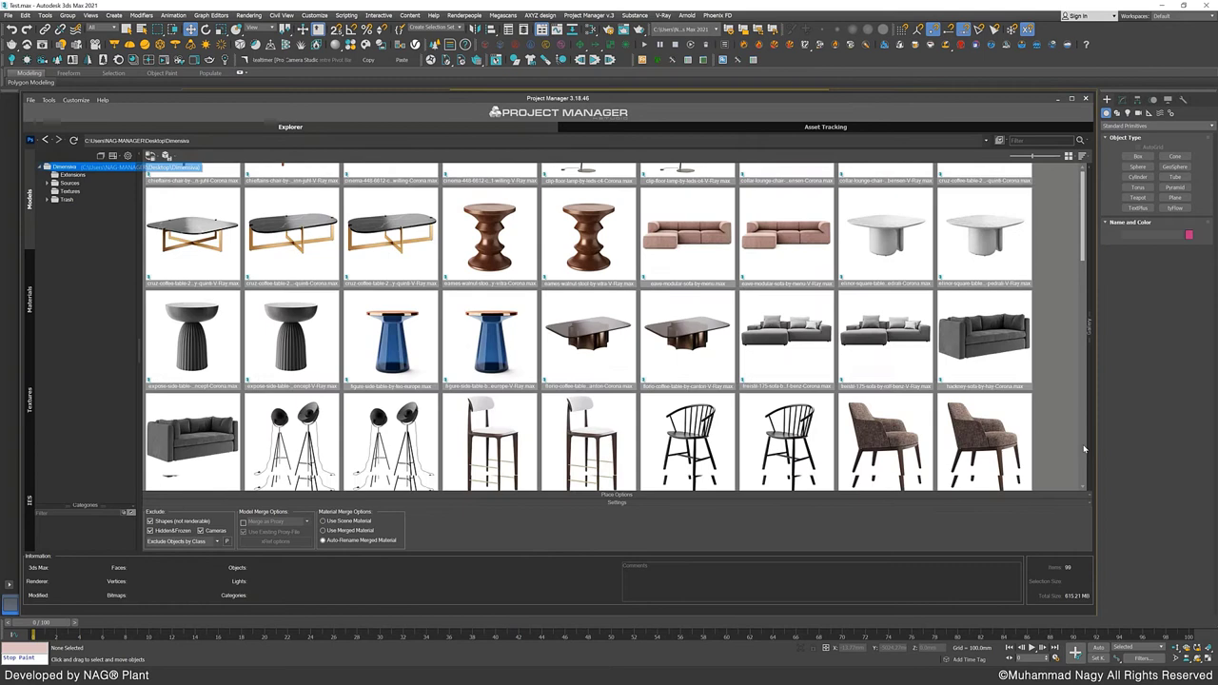
scroll(down, 3)
text(corona)
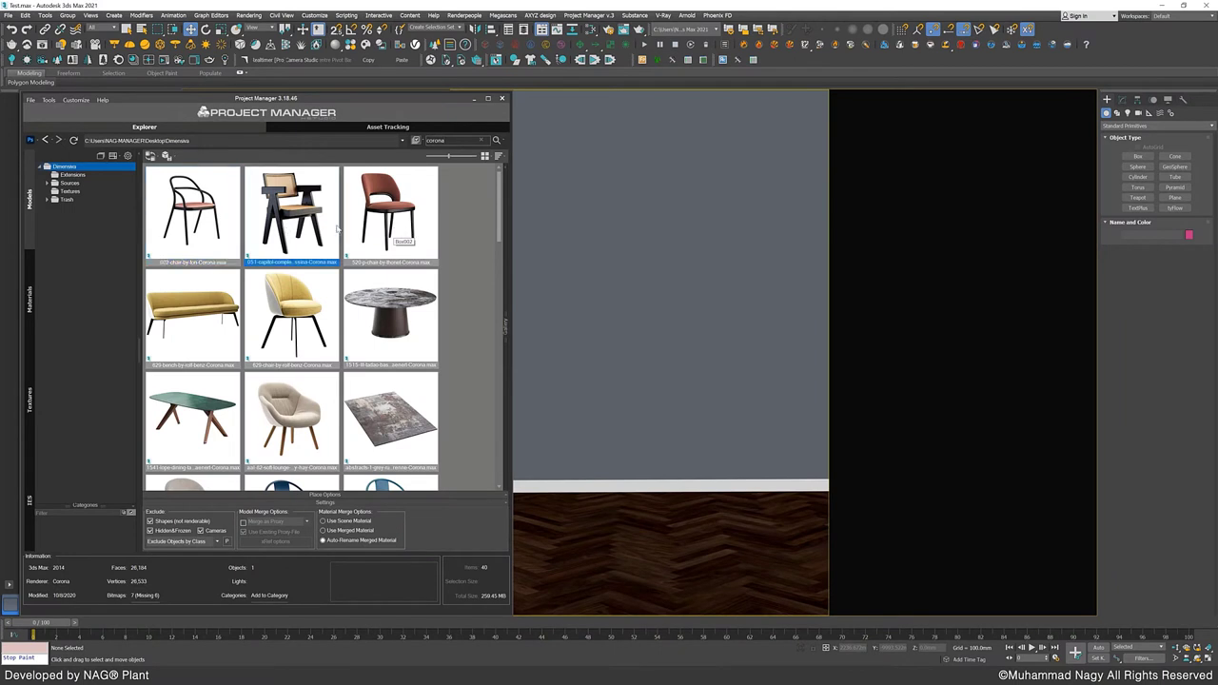
Drag the grey patterned rug into the room scene and review its textures in Asset Tracking
scroll(down, 3)
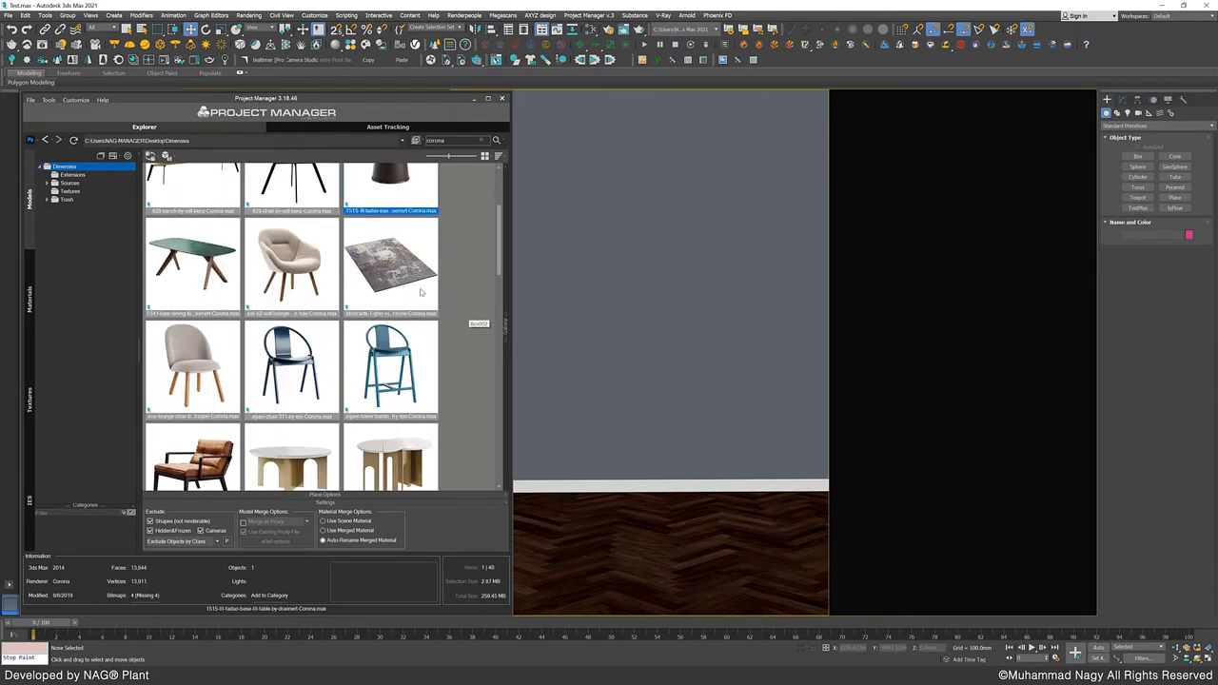
click(390, 266)
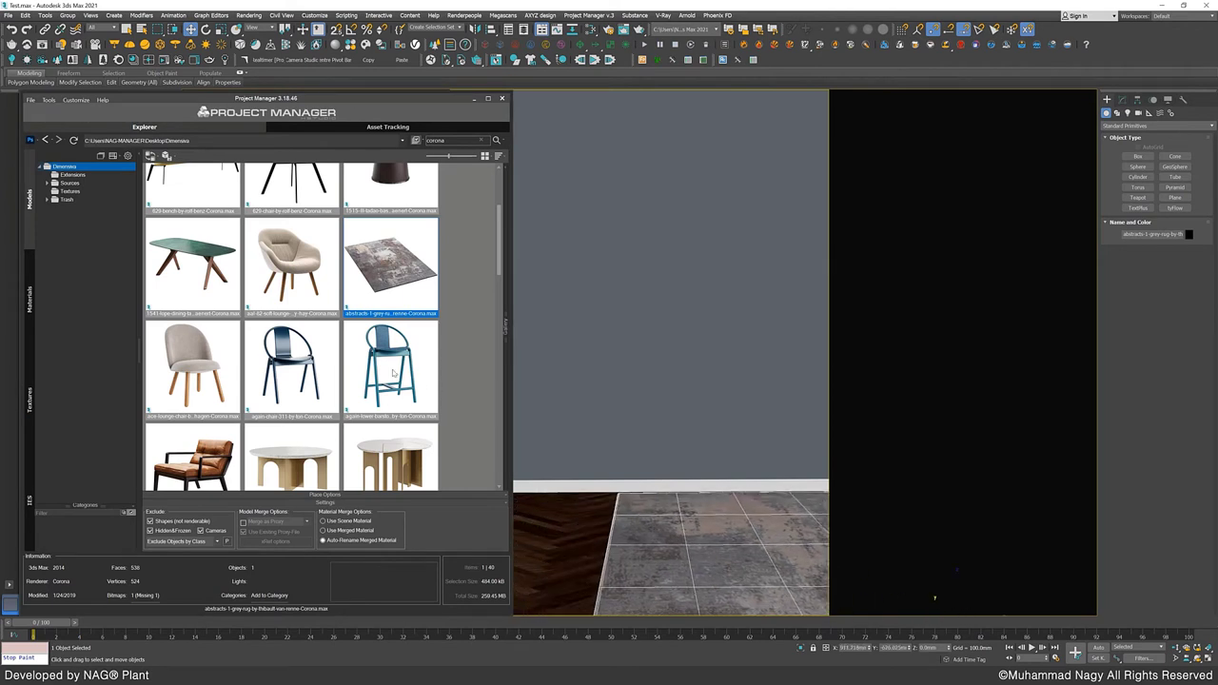
scroll(down, 3)
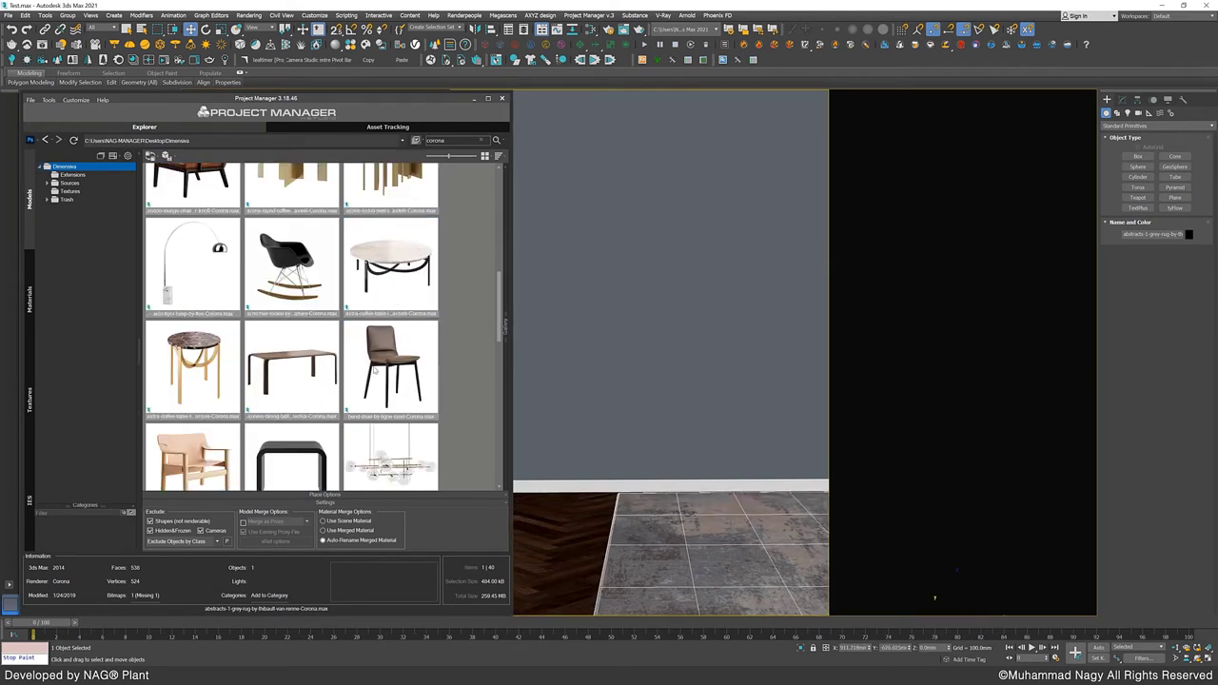
scroll(down, 3)
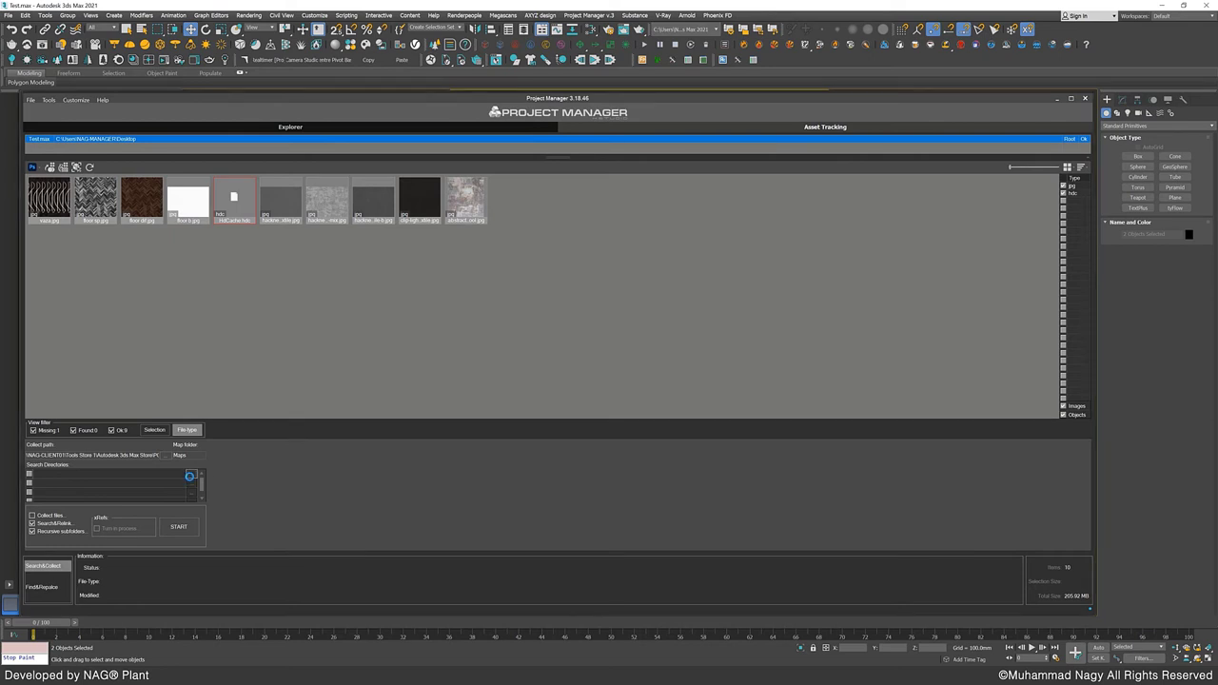
Add Dimensiva > Textures as an Asset Tracking search directory and start relinking the maps
click(190, 476)
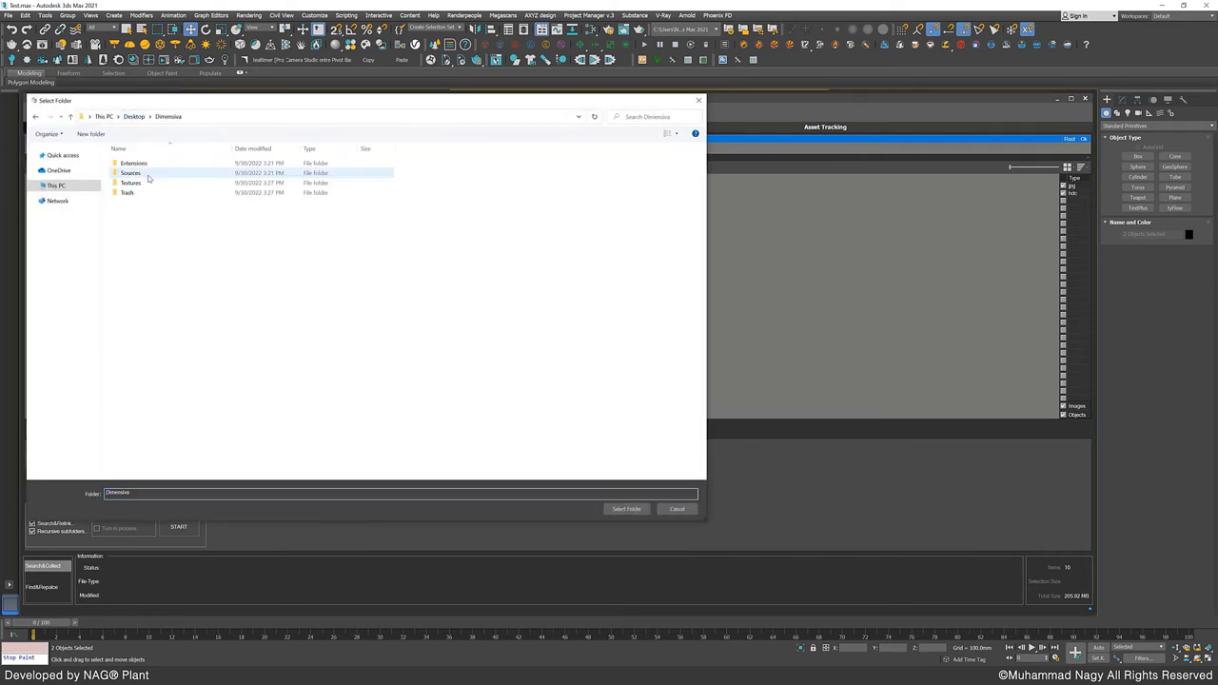
double_click(129, 183)
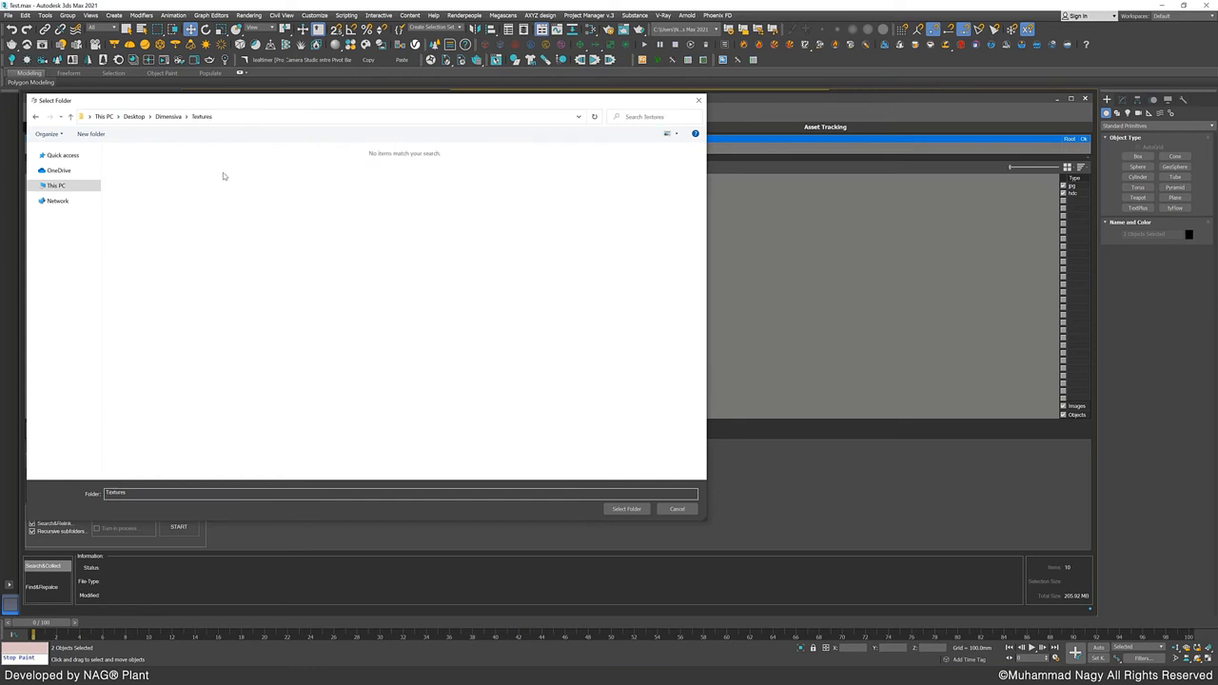
click(626, 508)
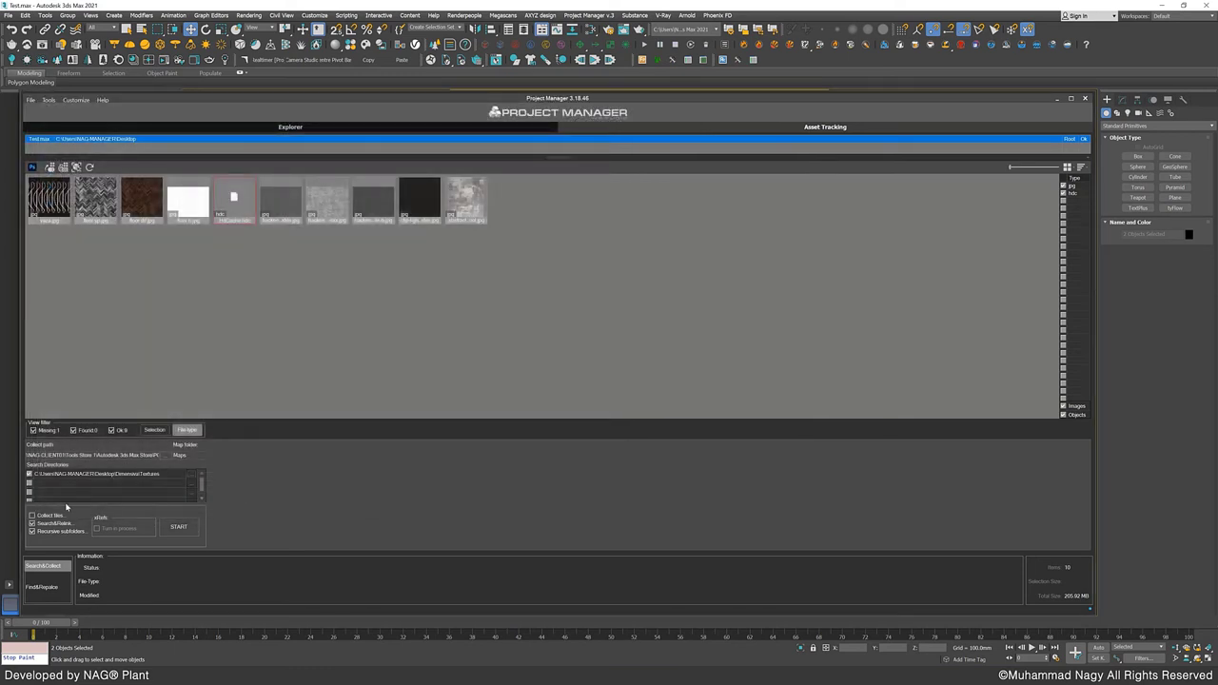
click(33, 523)
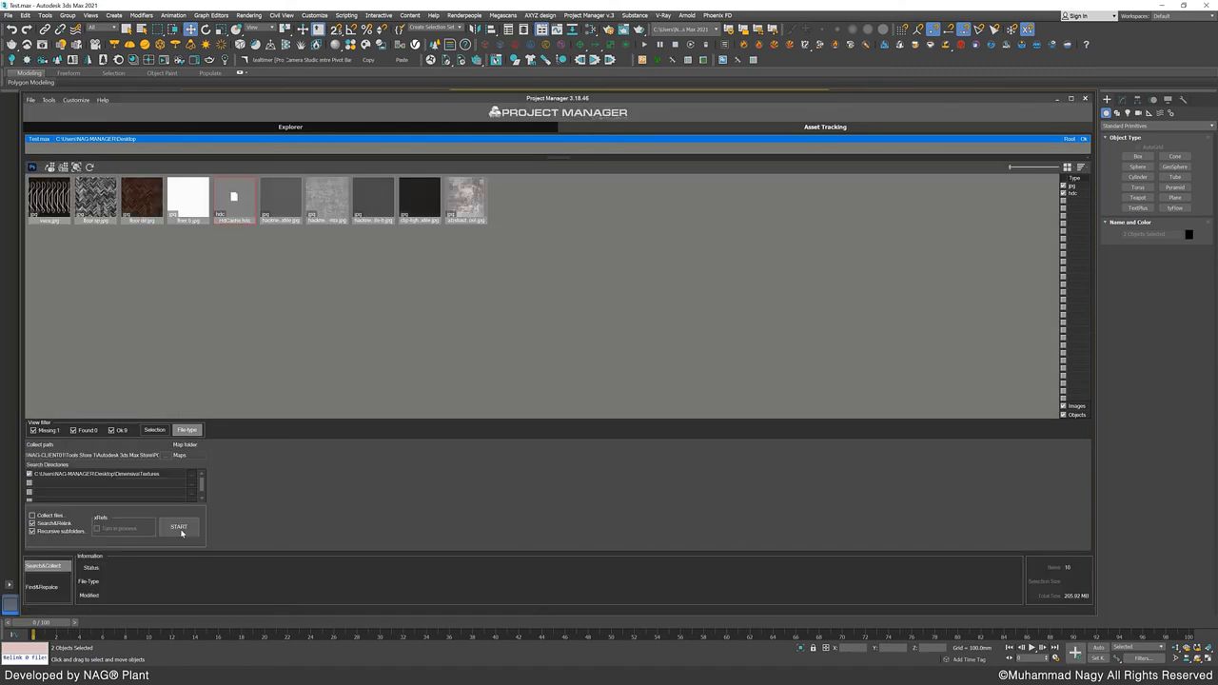
click(179, 527)
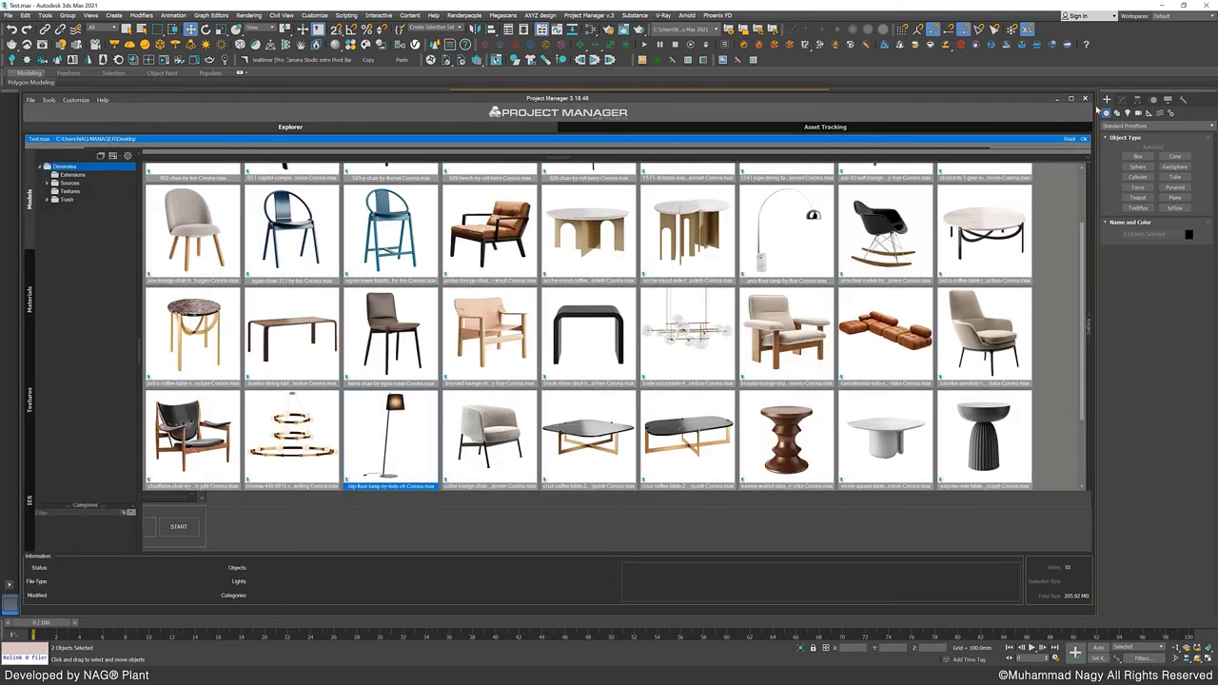
mouse_move(937, 203)
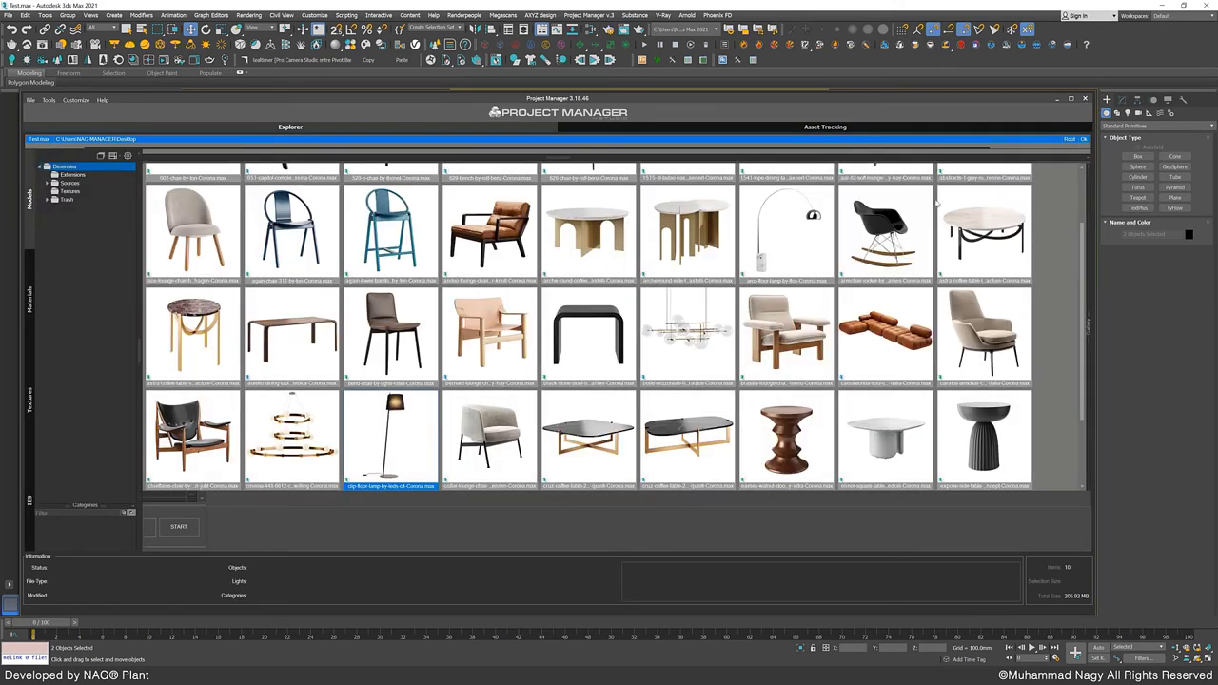